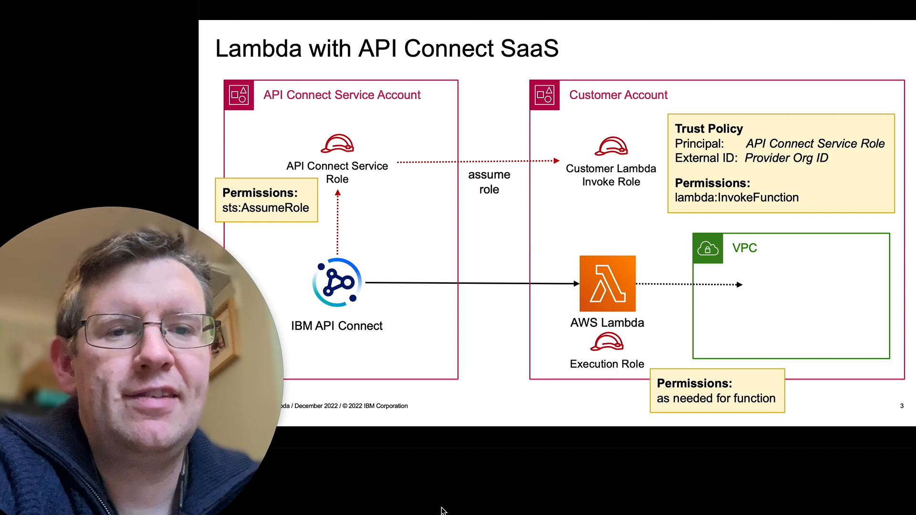
mouse_move(345, 282)
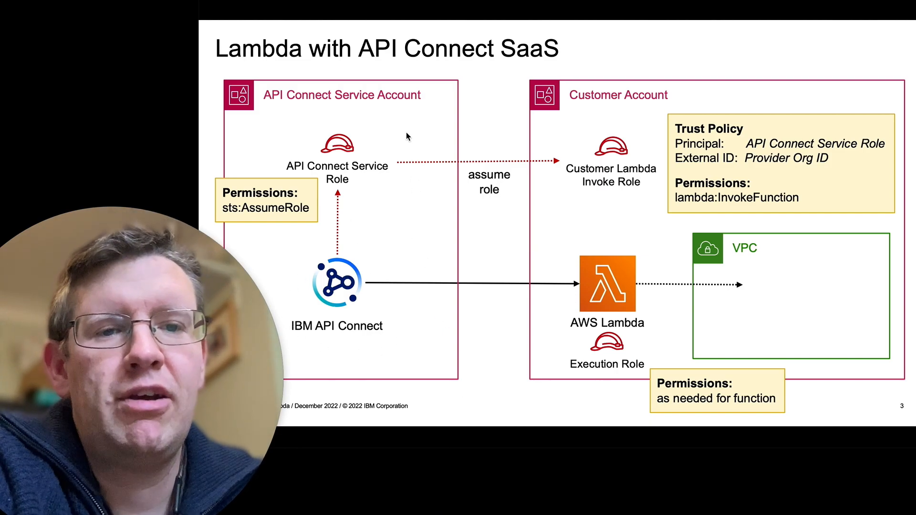
mouse_move(359, 117)
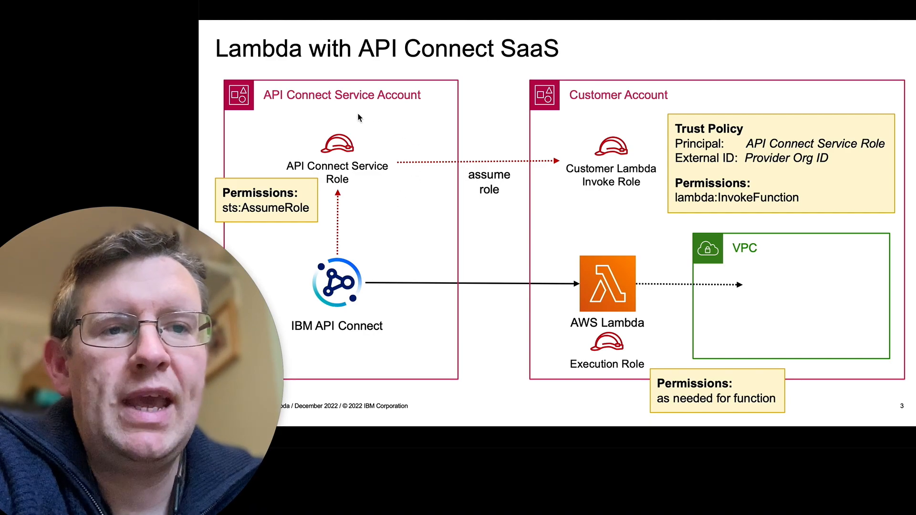
mouse_move(396, 198)
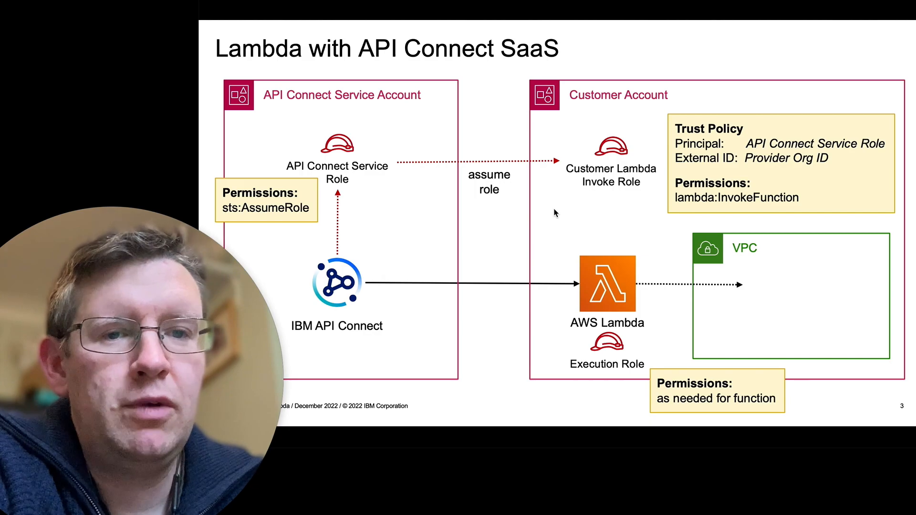
mouse_move(583, 224)
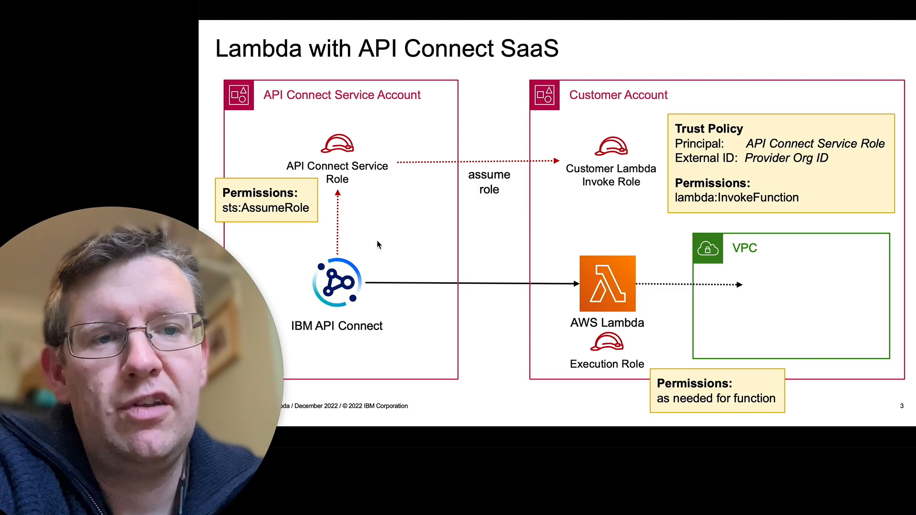
mouse_move(404, 327)
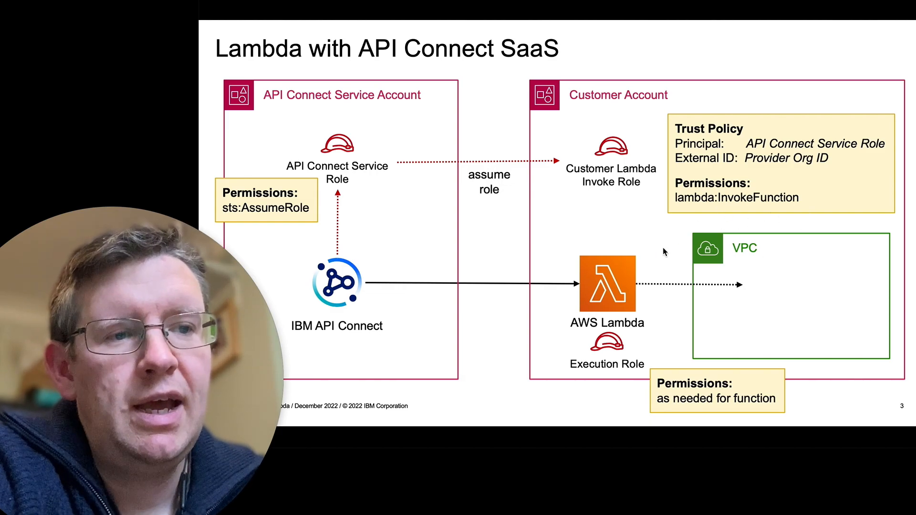
mouse_move(754, 241)
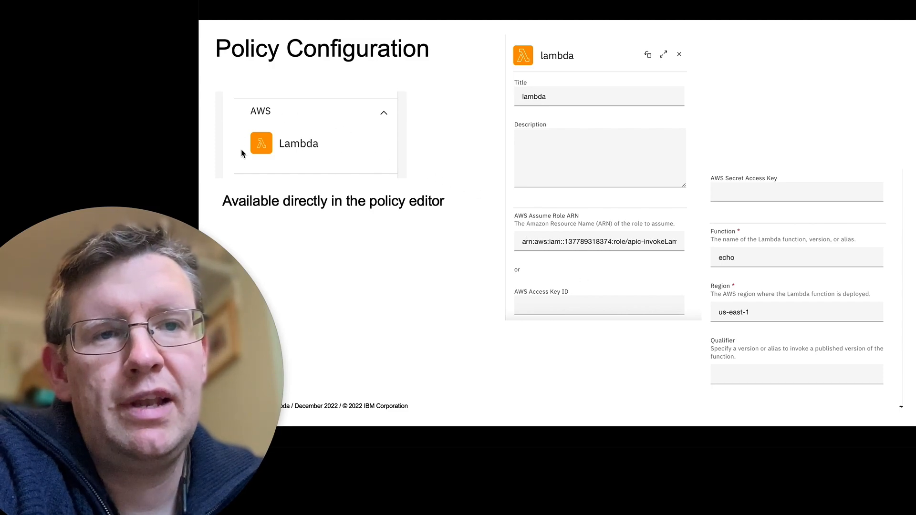
mouse_move(354, 166)
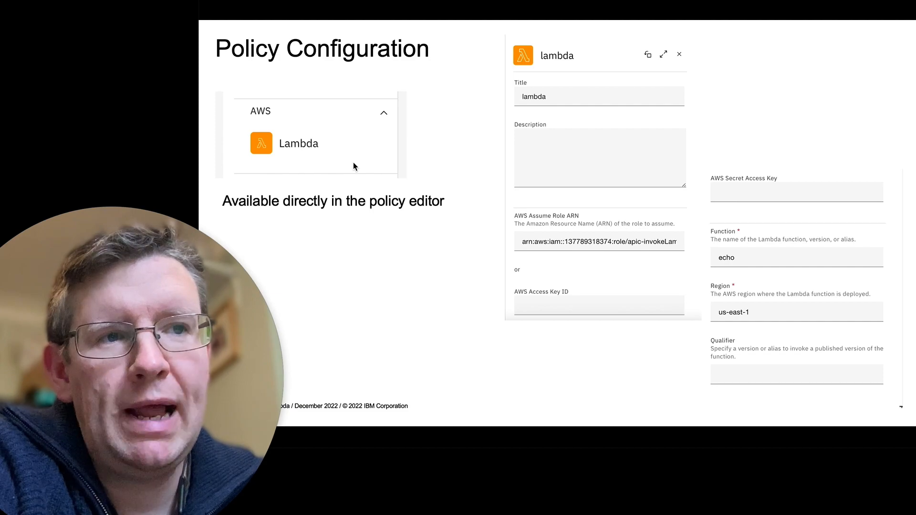
mouse_move(480, 241)
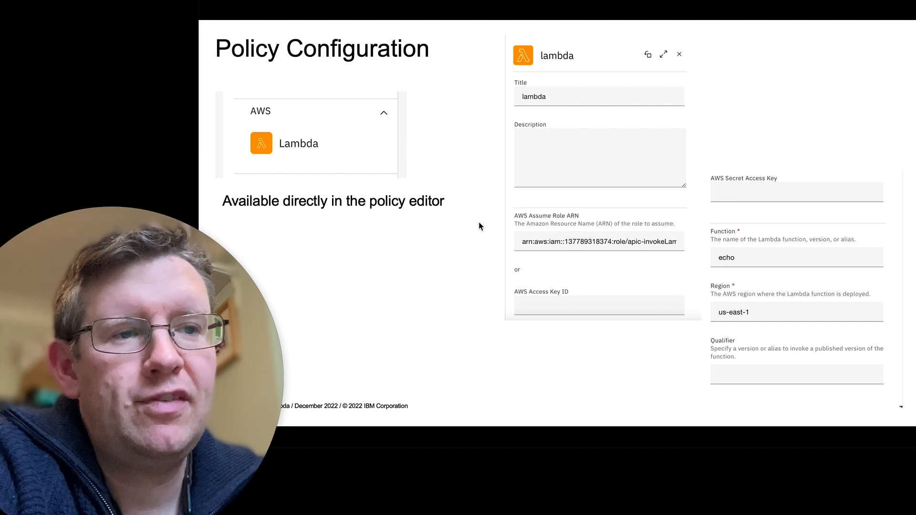
mouse_move(529, 262)
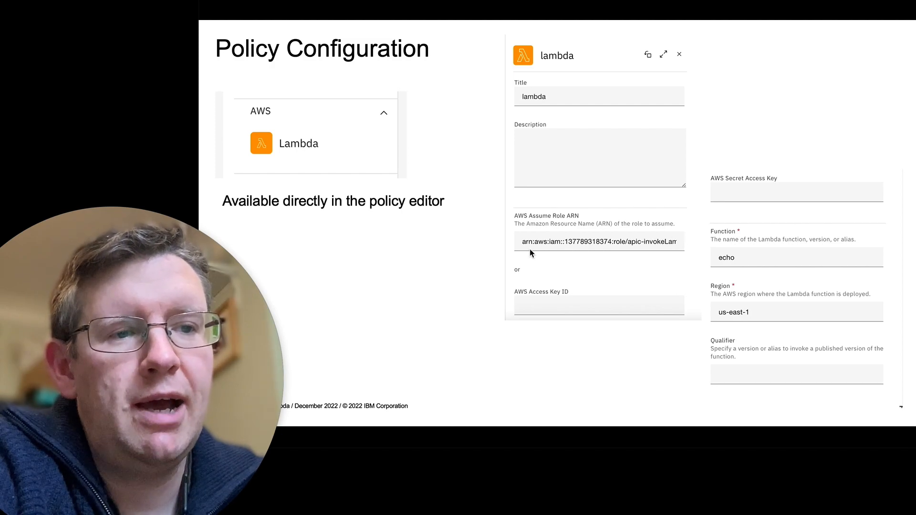
mouse_move(759, 180)
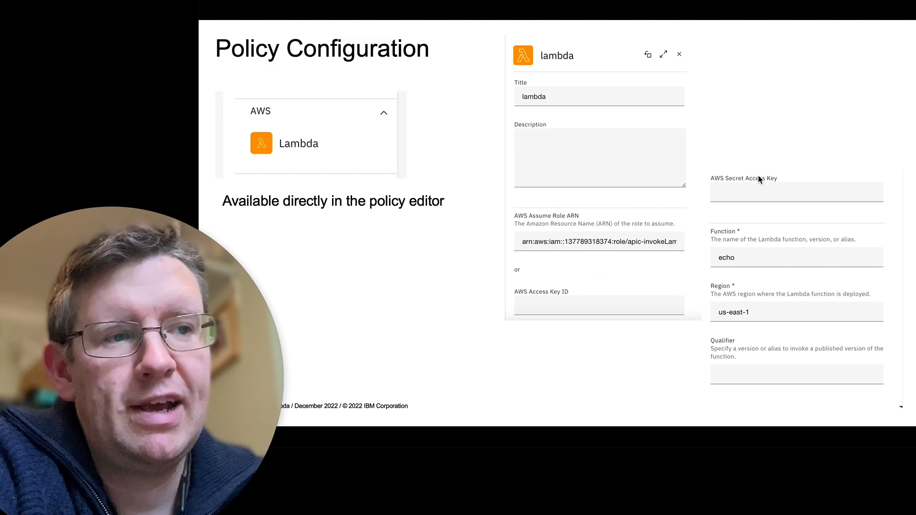
mouse_move(632, 251)
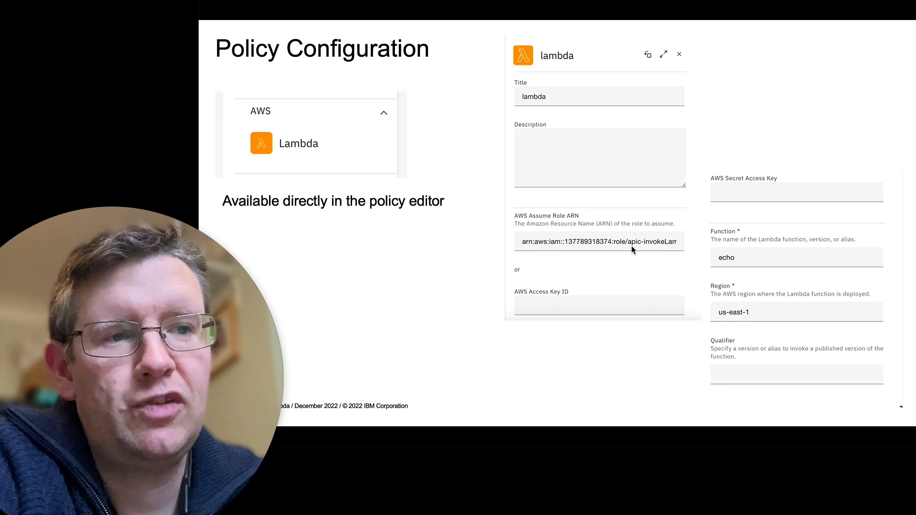
mouse_move(690, 262)
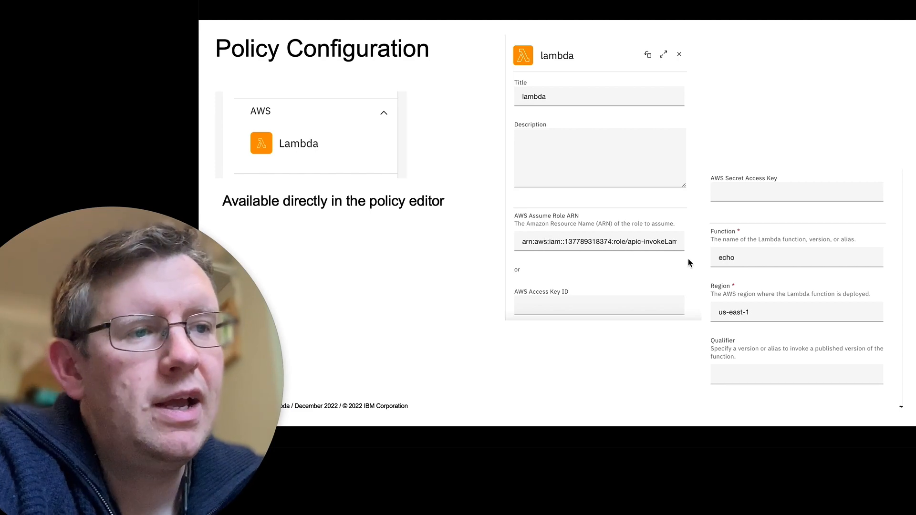
mouse_move(701, 291)
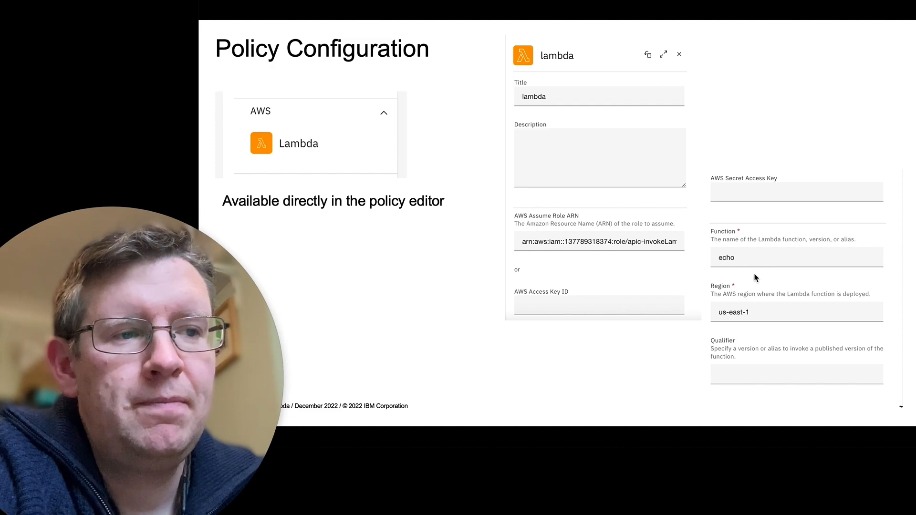
mouse_move(752, 322)
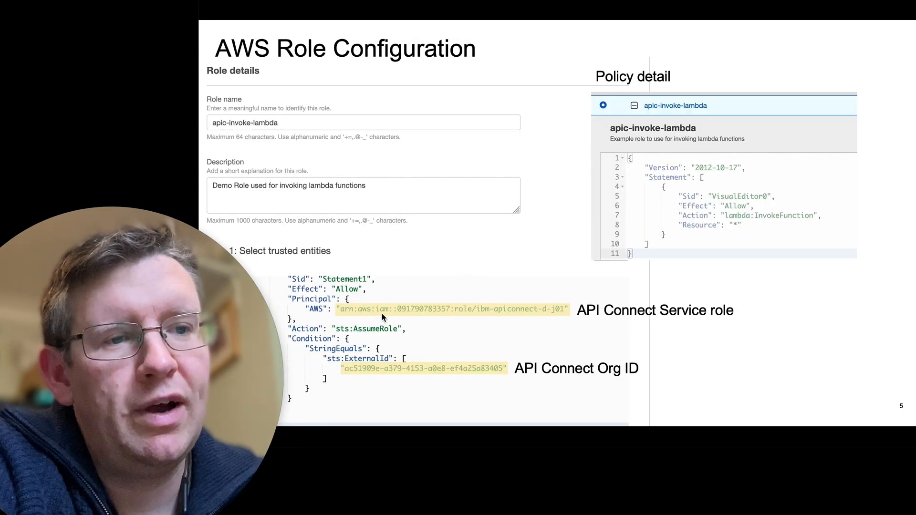
mouse_move(541, 328)
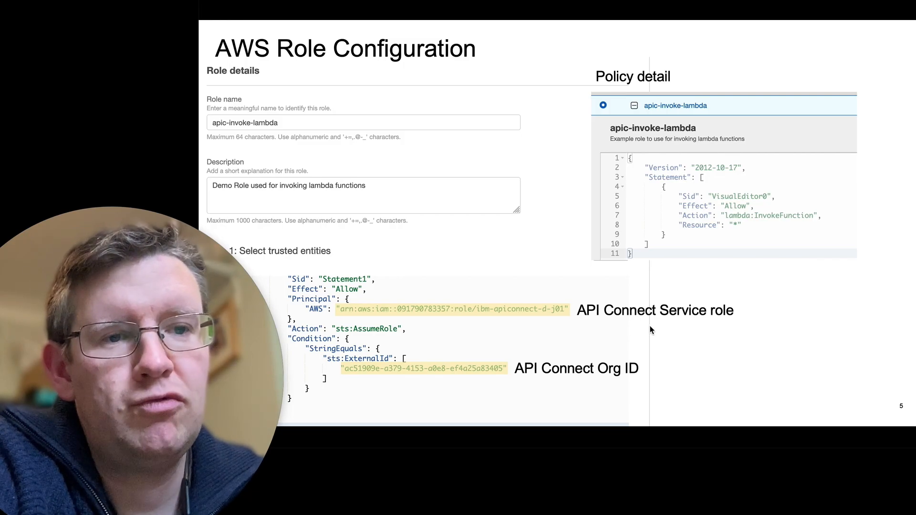
mouse_move(639, 342)
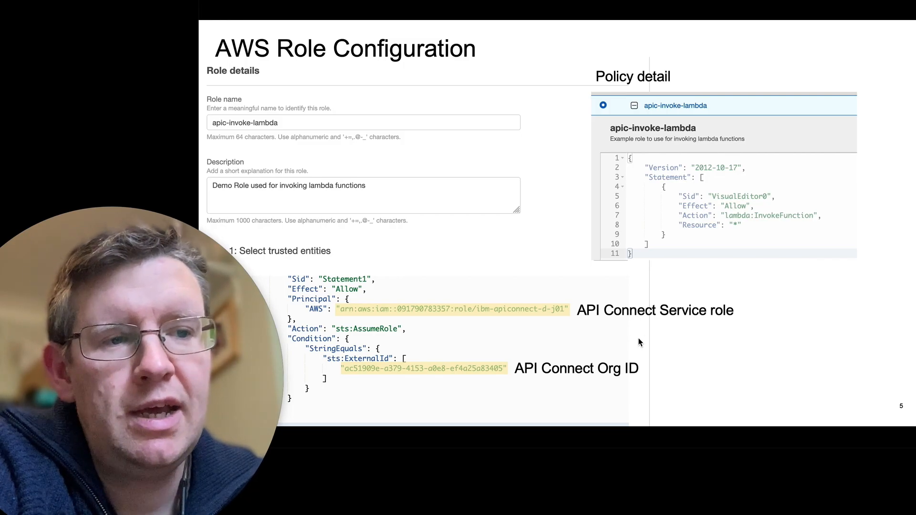
mouse_move(533, 383)
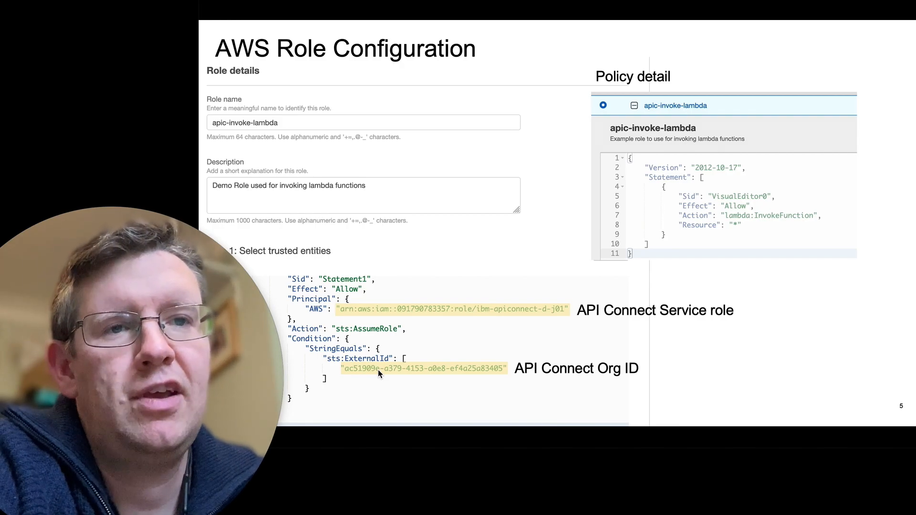
mouse_move(515, 264)
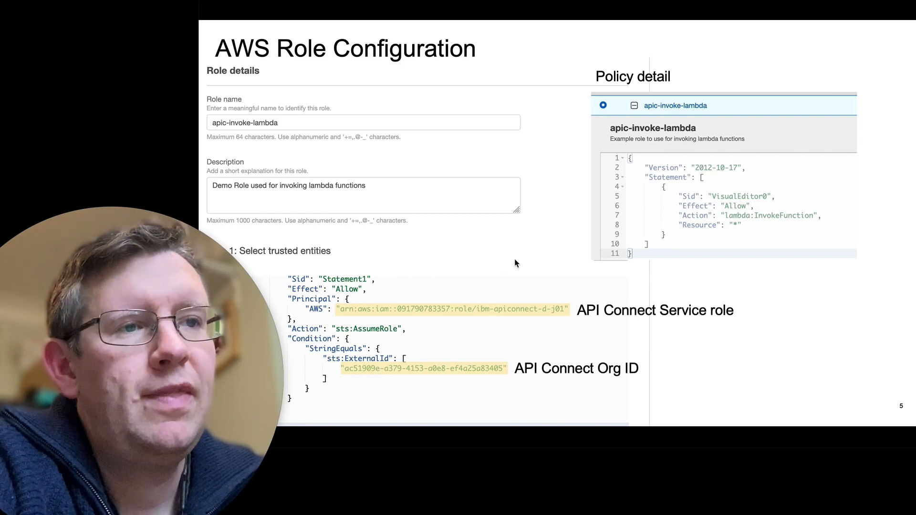
mouse_move(779, 258)
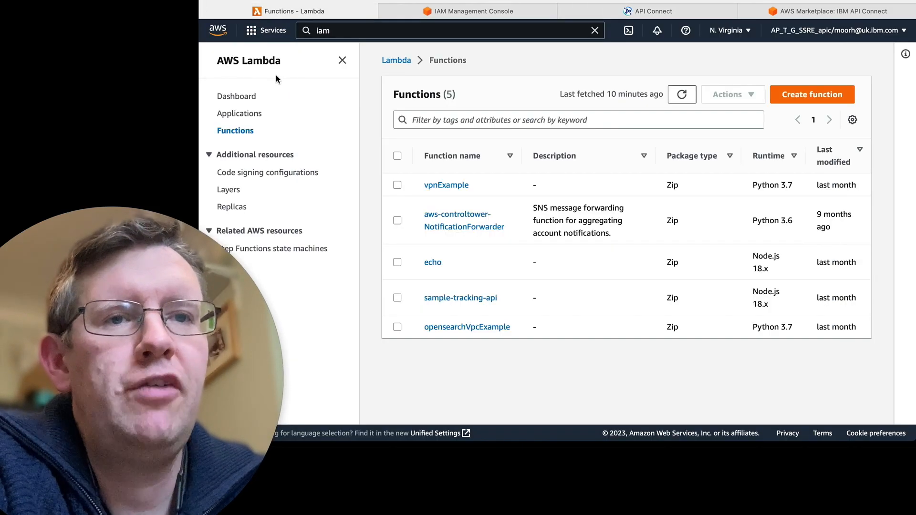
mouse_move(310, 80)
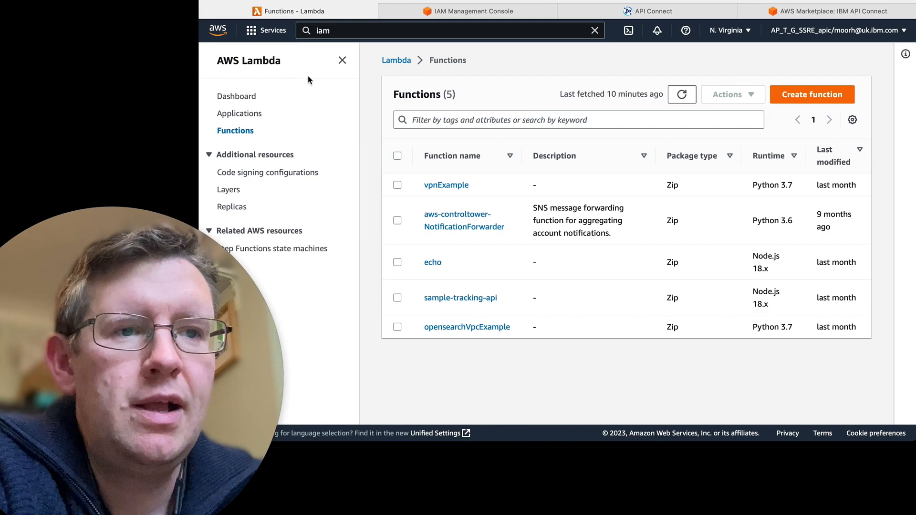
mouse_move(538, 355)
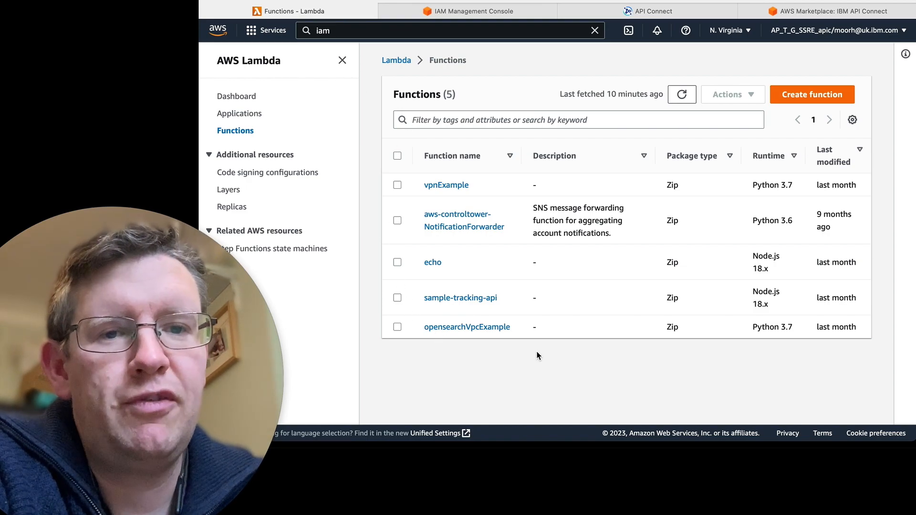
mouse_move(437, 266)
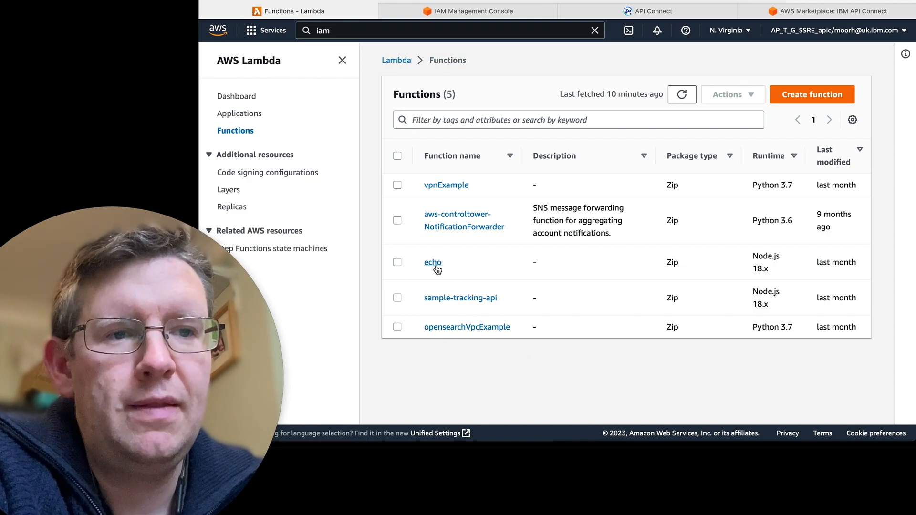
- Review the echo function's index.mjs source and run its saved test event, confirming the echoed key/value JSON
click(434, 263)
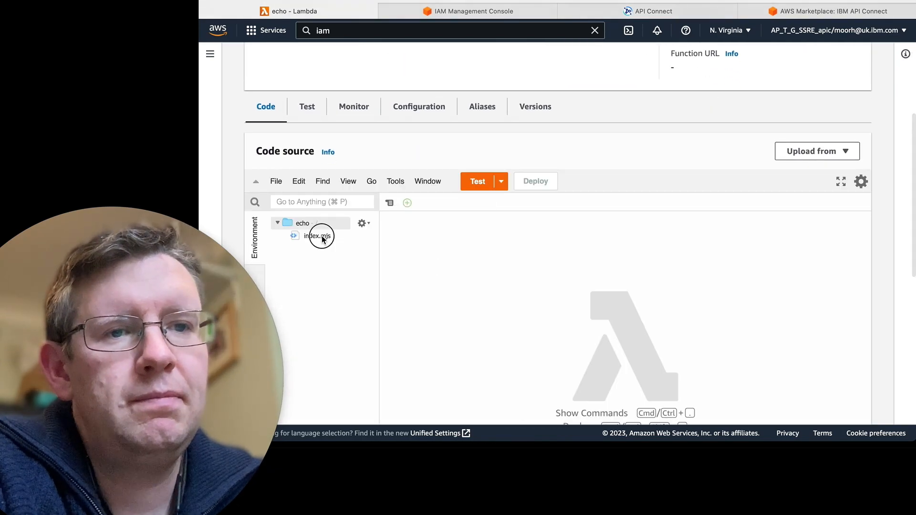
double_click(319, 236)
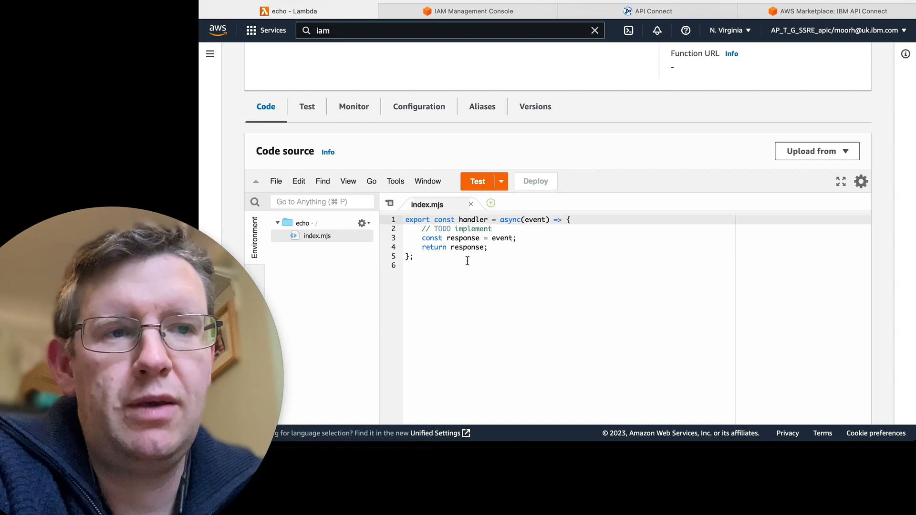
click(500, 181)
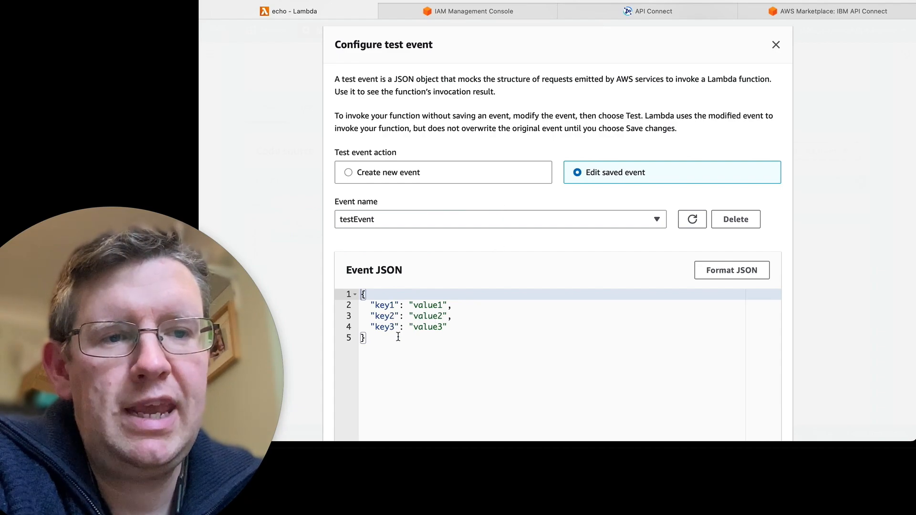
mouse_move(693, 130)
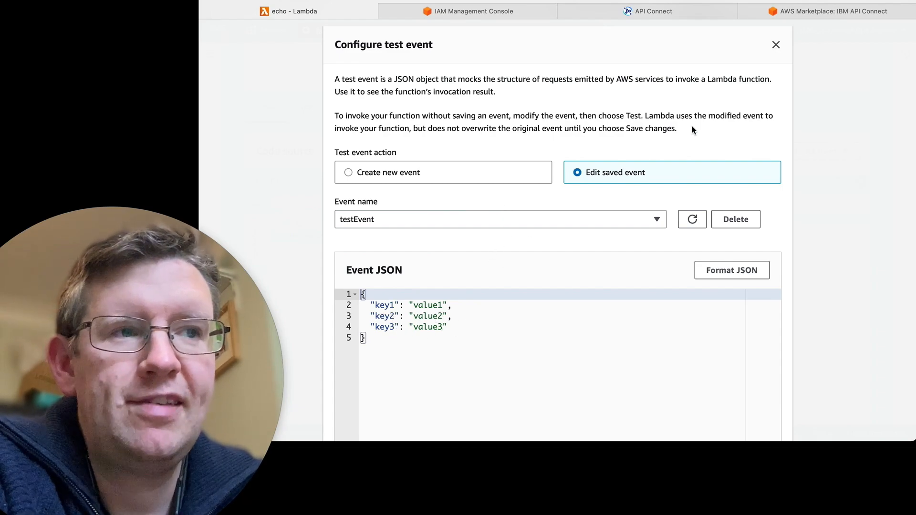
click(775, 44)
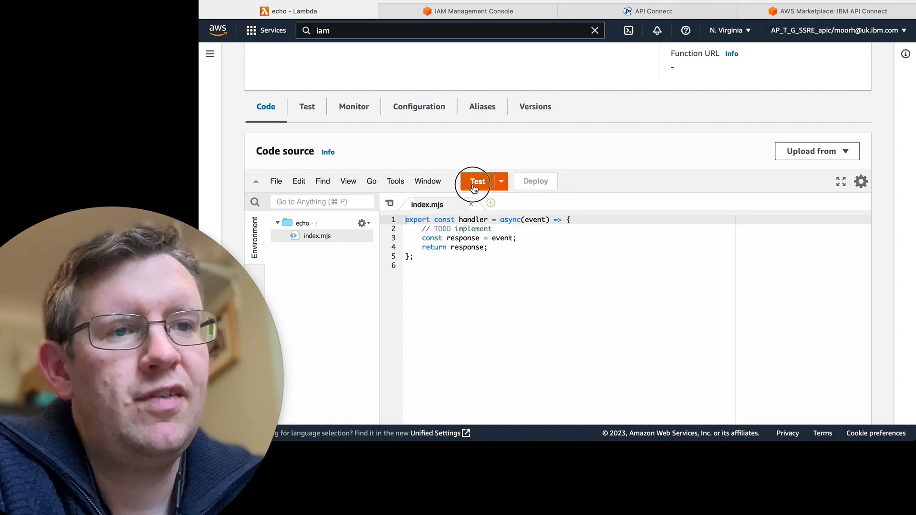
click(477, 181)
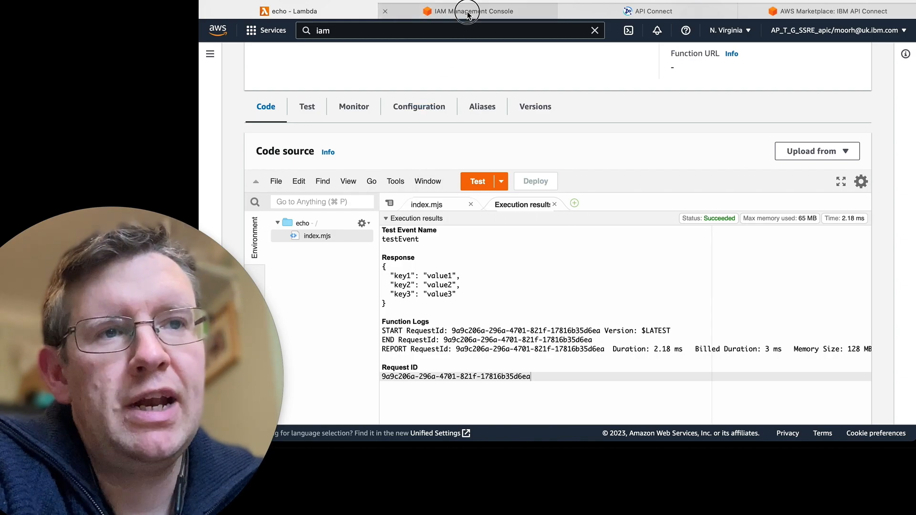
- Review the apic-eu-west-demo IAM role's Lambda invoke permission and trust policy
click(469, 11)
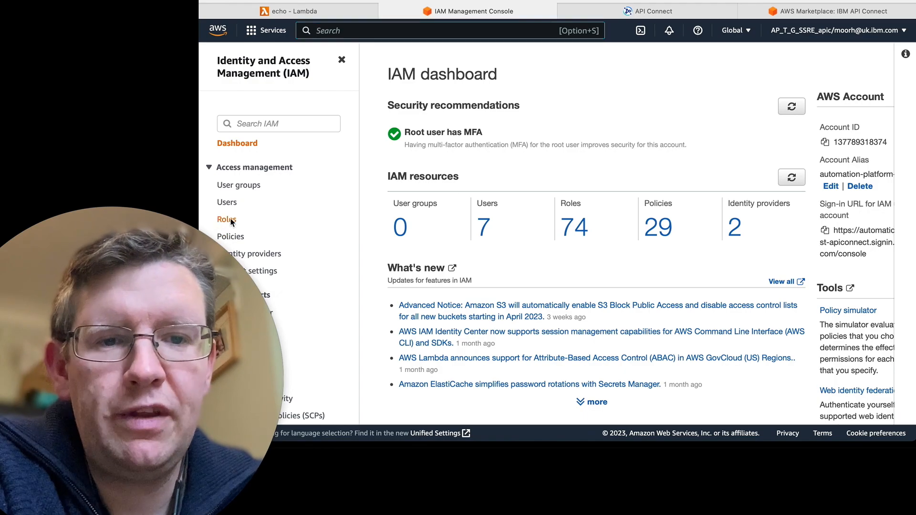
click(227, 220)
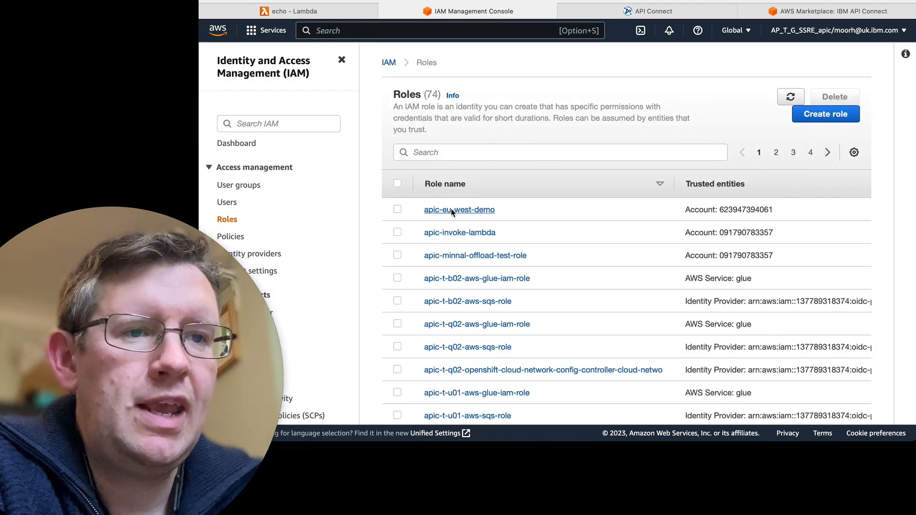
click(459, 210)
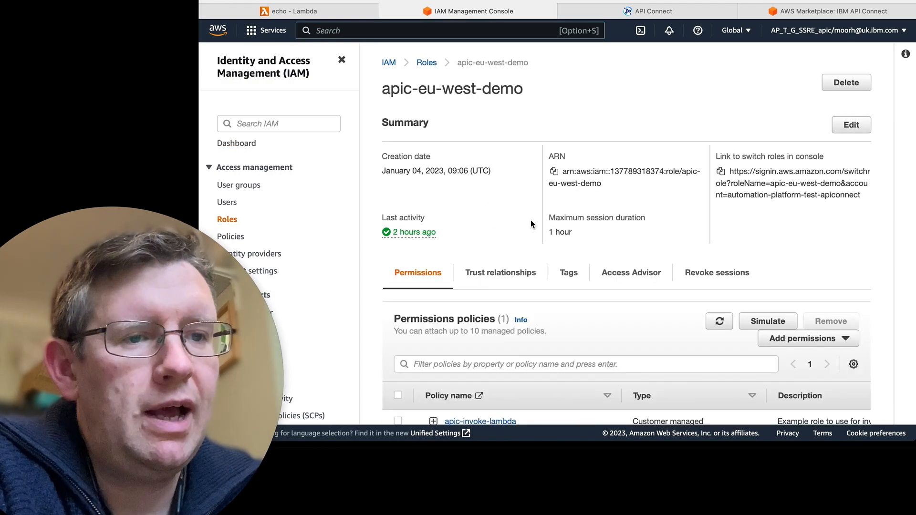
scroll(down, 3)
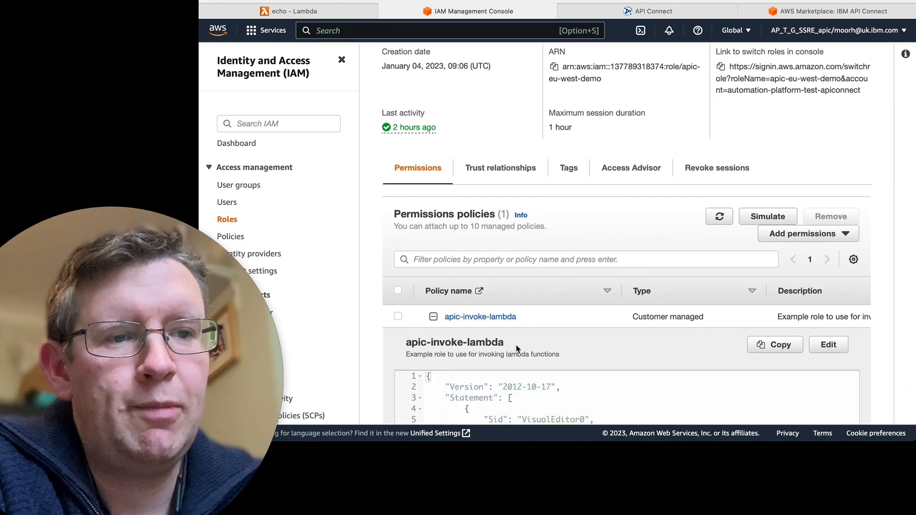
scroll(down, 3)
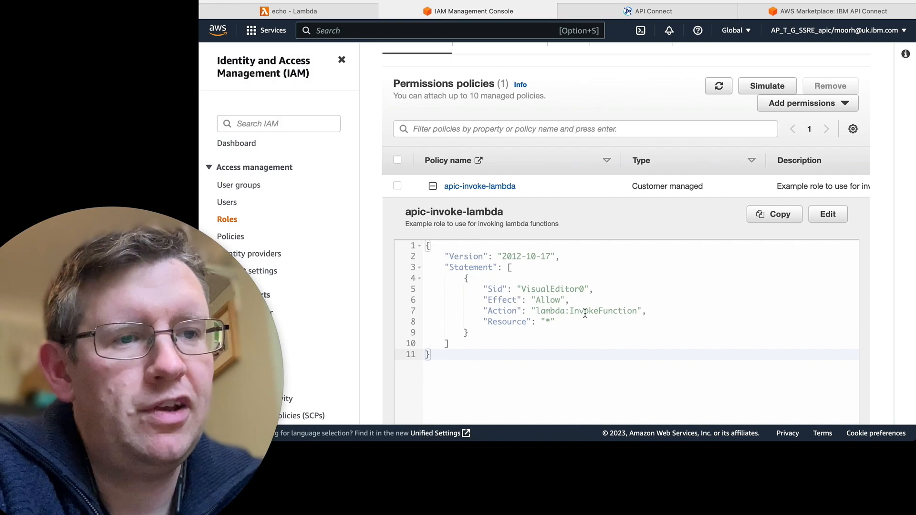
mouse_move(554, 332)
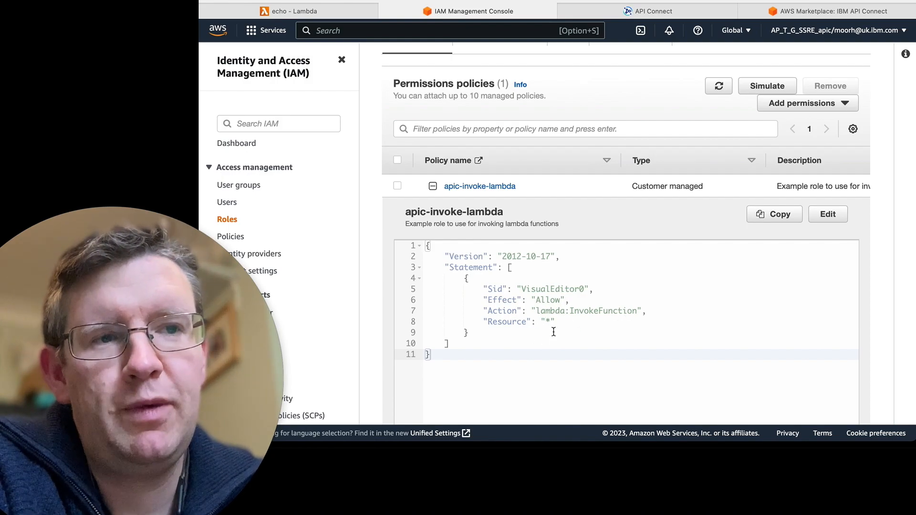
scroll(up, 3)
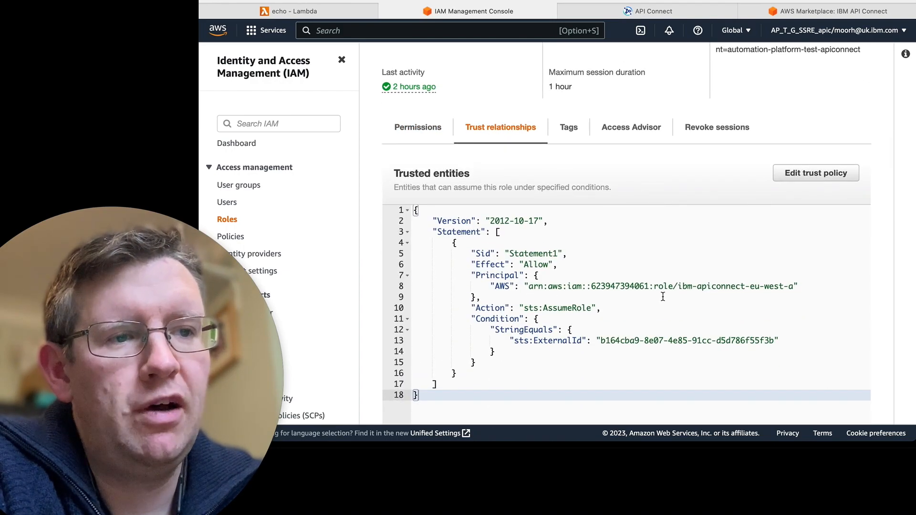
mouse_move(753, 297)
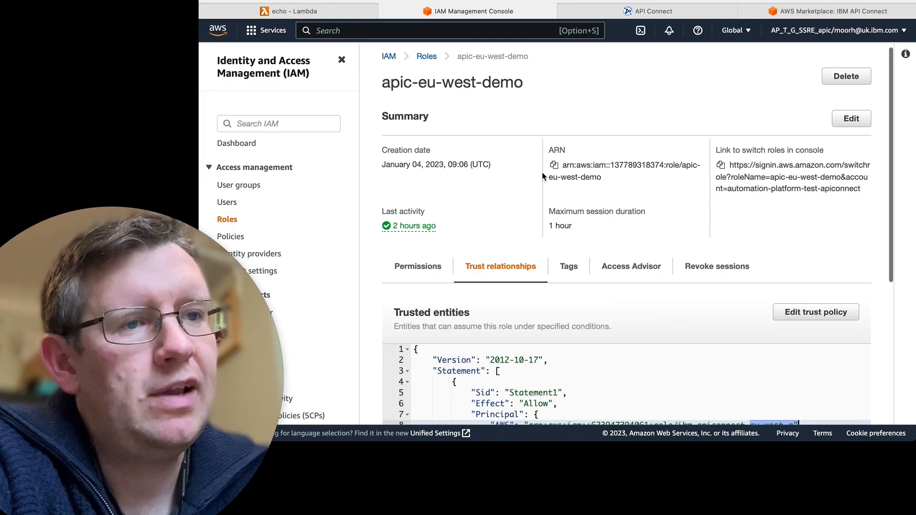
- Copy the apic-eu-west-demo role's ARN and return to IBM API Connect's Develop page
click(554, 164)
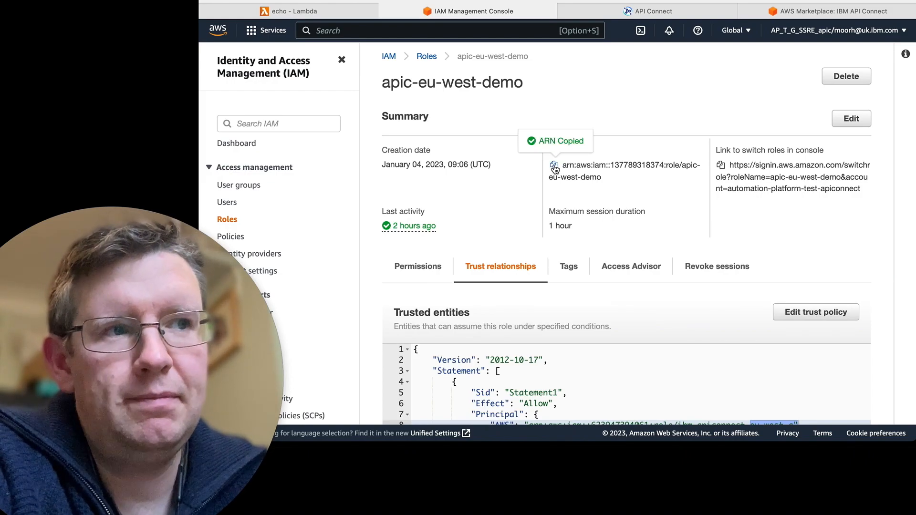
click(656, 12)
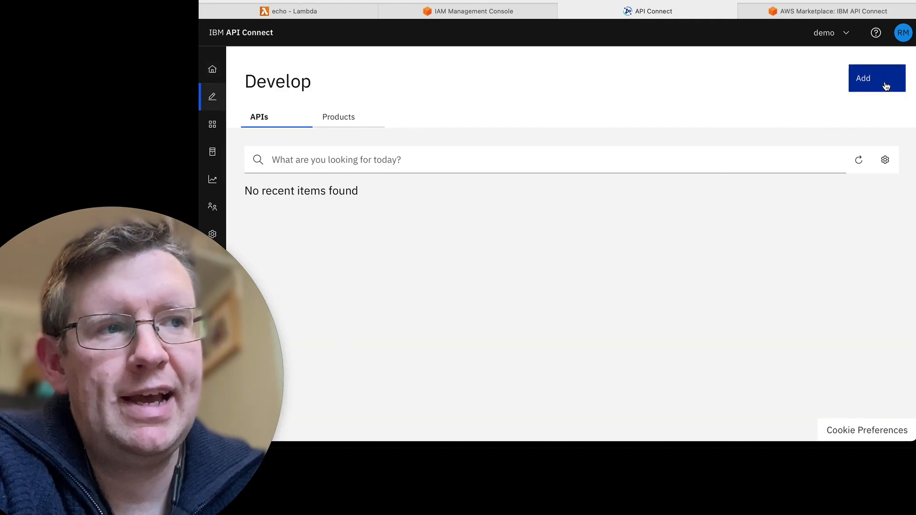
- Create a new OpenAPI titled Lambda Example, keeping client ID security and CORS, and edit it
click(877, 79)
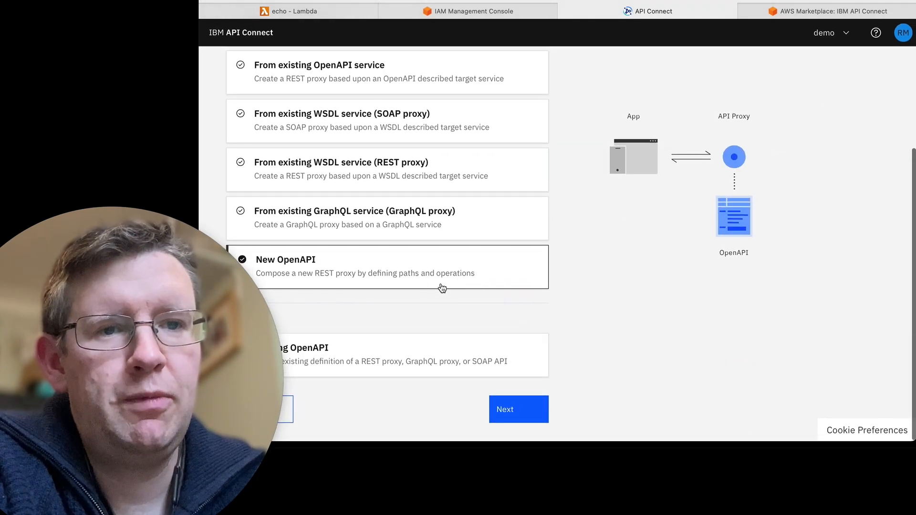
click(520, 409)
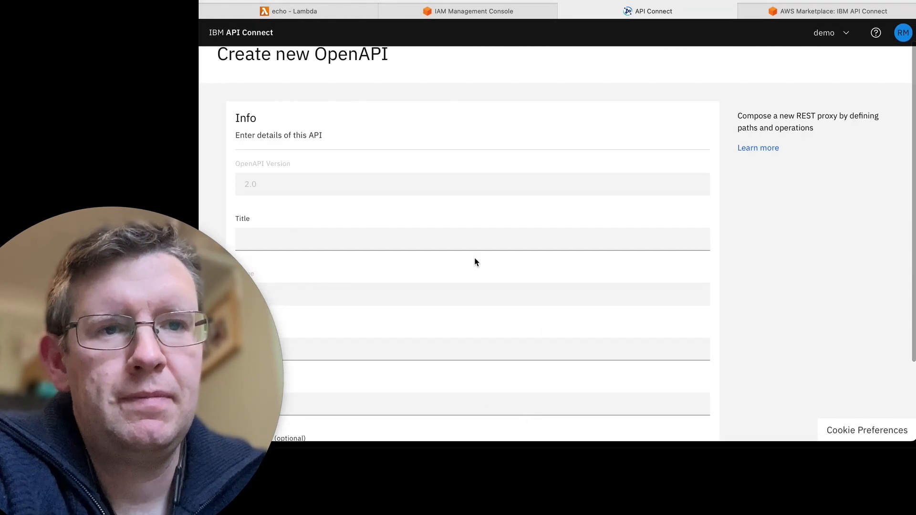
text(Lambda Example)
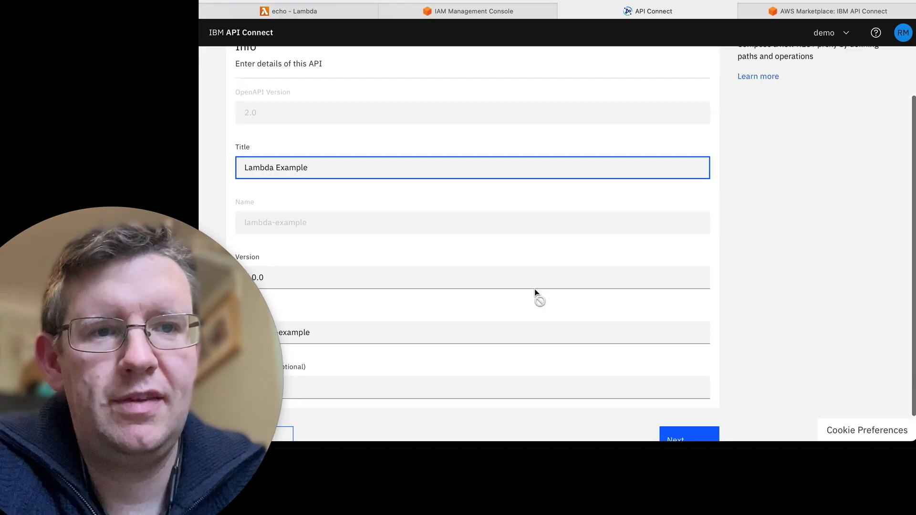
click(689, 438)
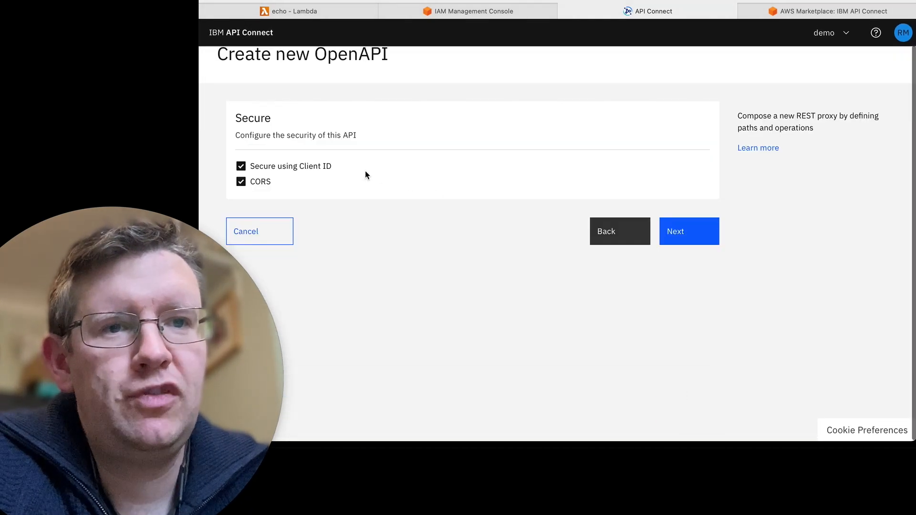
click(689, 231)
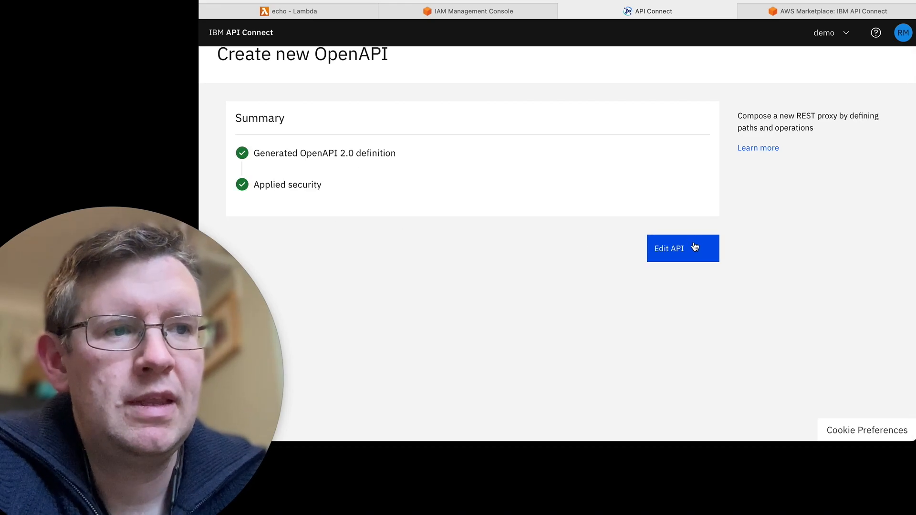
click(682, 248)
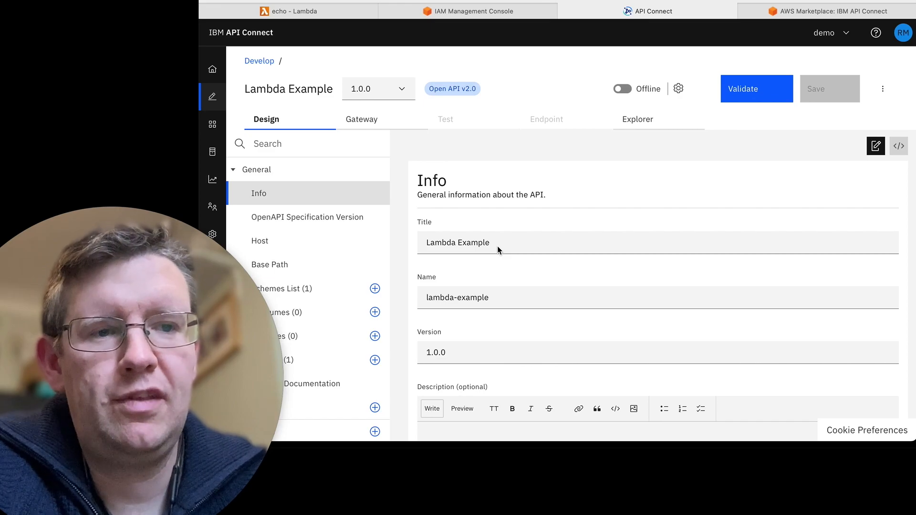
click(362, 120)
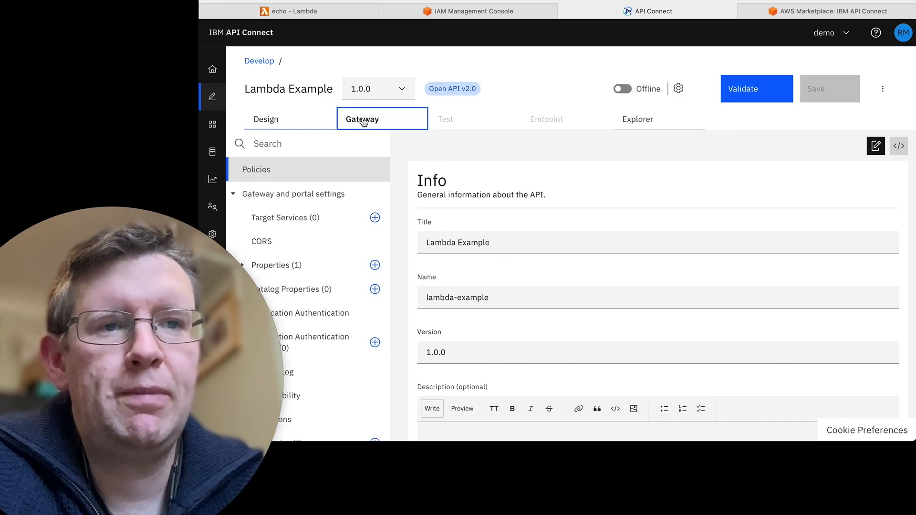
click(363, 119)
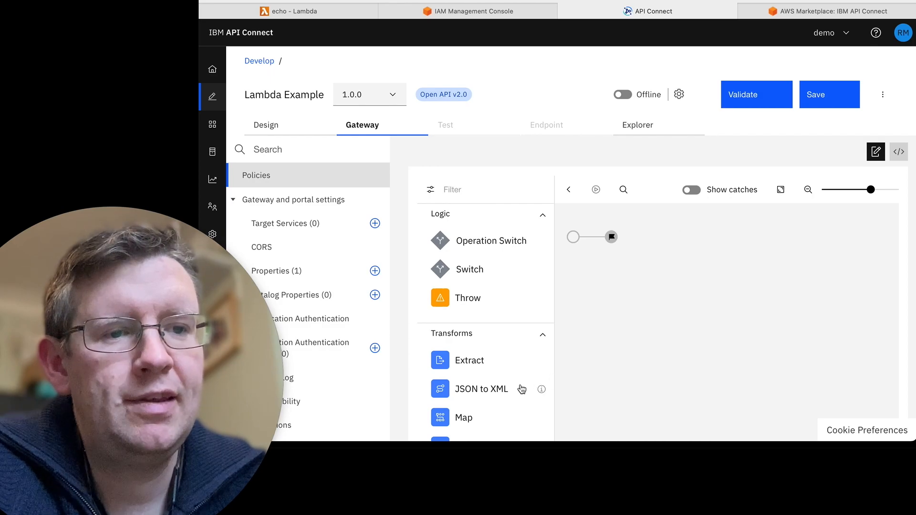
scroll(down, 3)
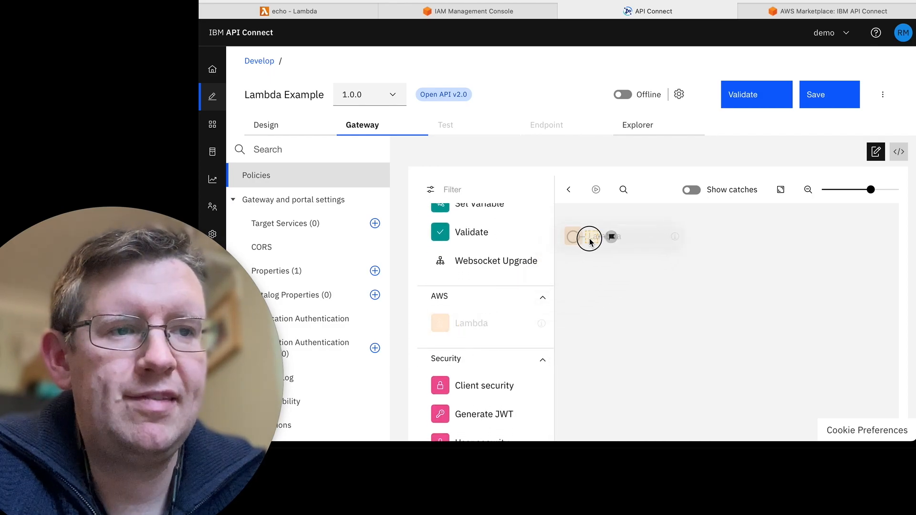
click(589, 237)
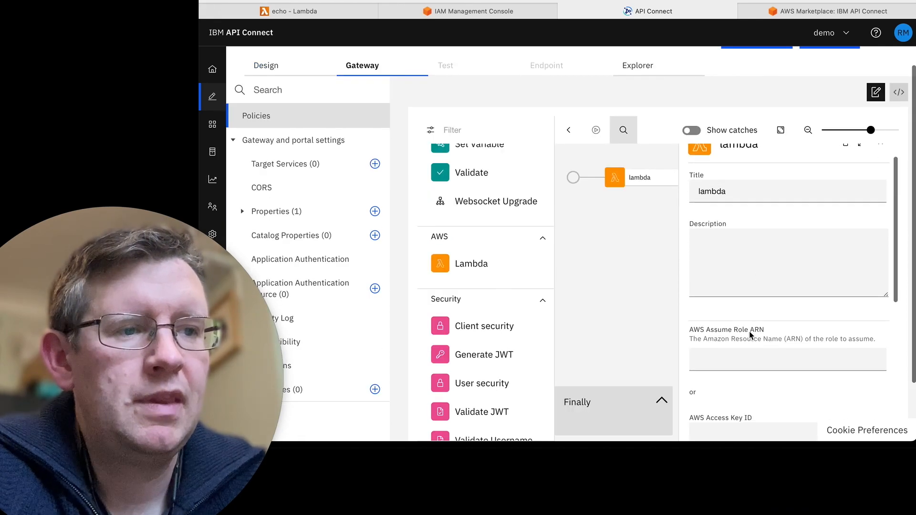
text(aws:iam::137719318374:role/apic-eu-west-demo)
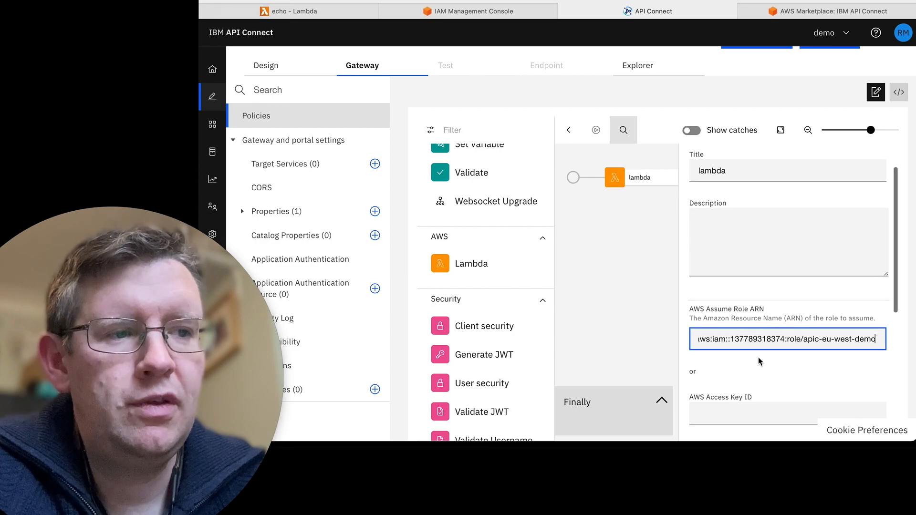
- Set the lambda policy's function to echo and region to us-east-1
click(788, 368)
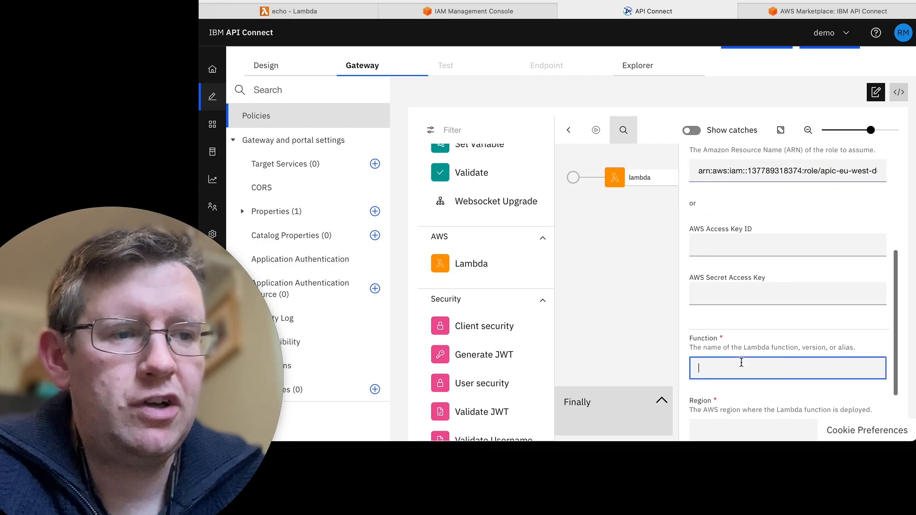
text(echo)
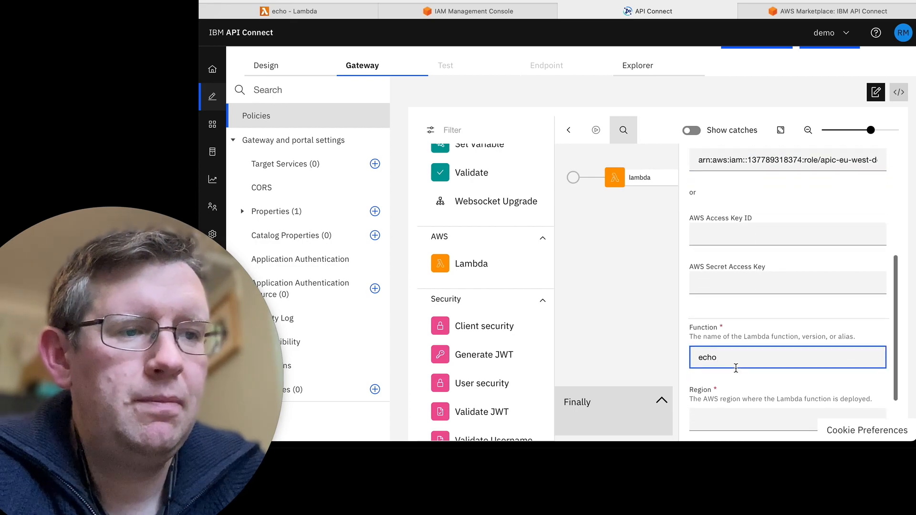
text(u)
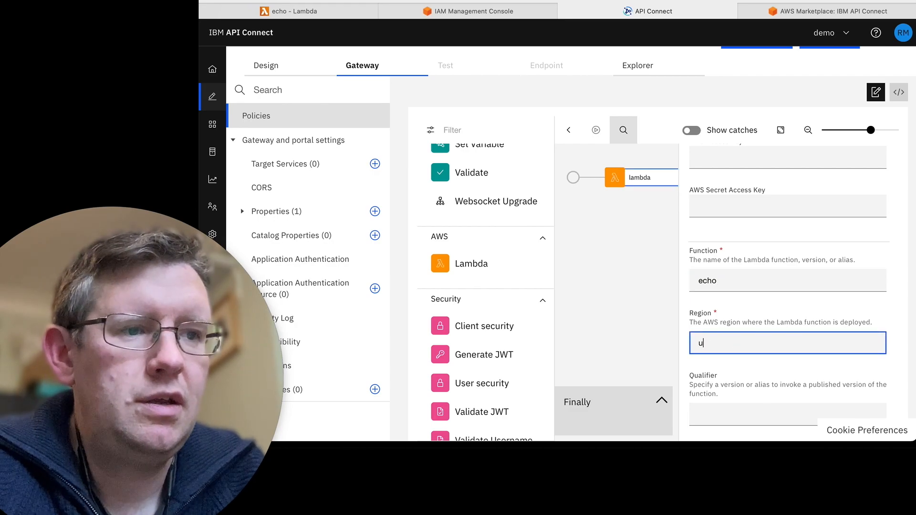
text(s-east-1)
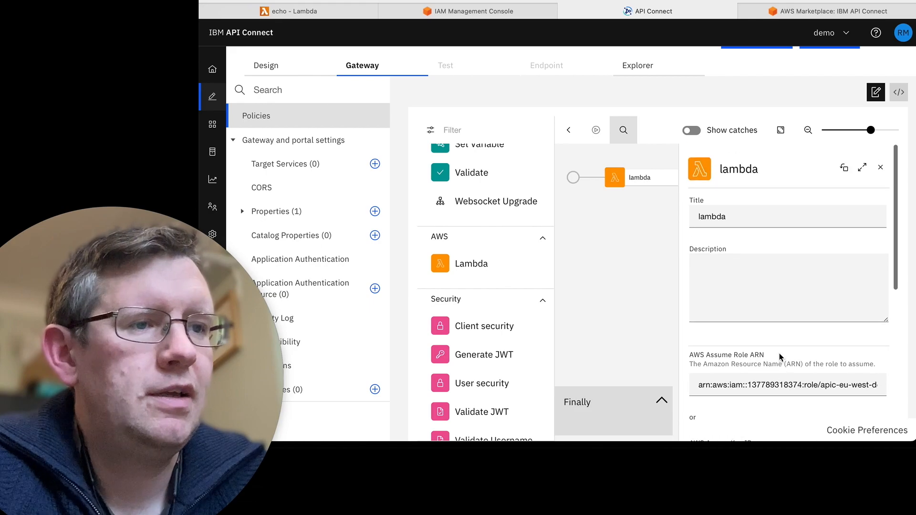
click(880, 167)
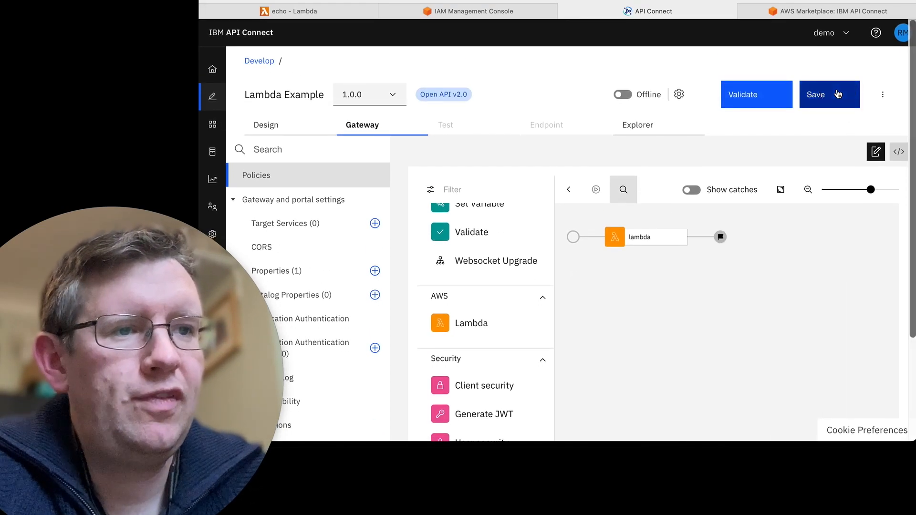
- Save Lambda Example so it comes online, then go to its test request page
click(830, 95)
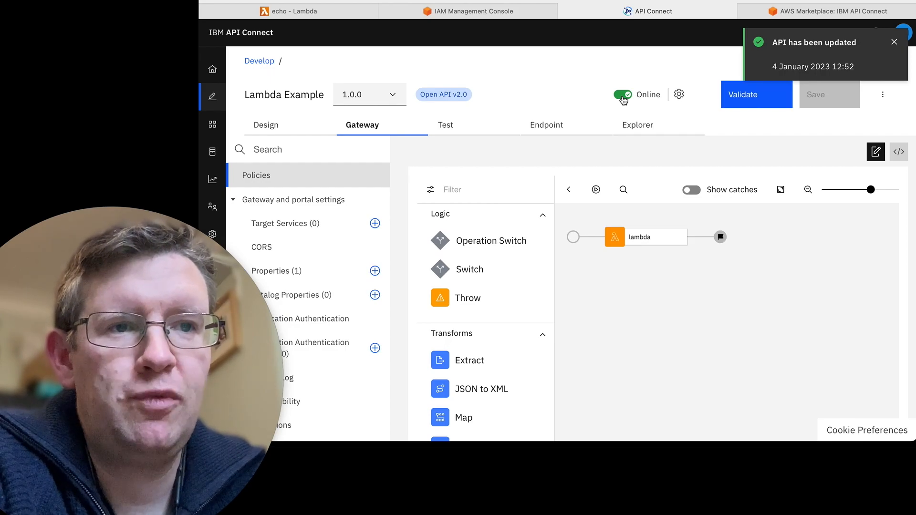
mouse_move(414, 232)
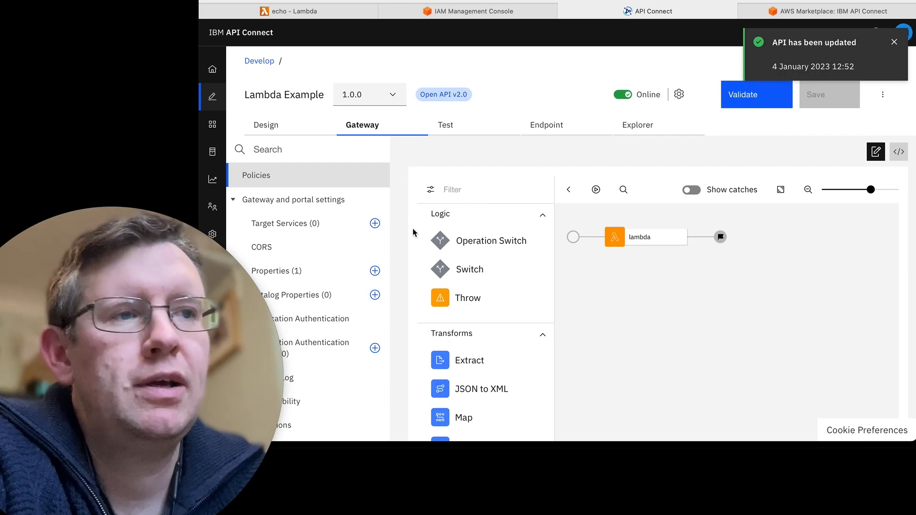
click(445, 125)
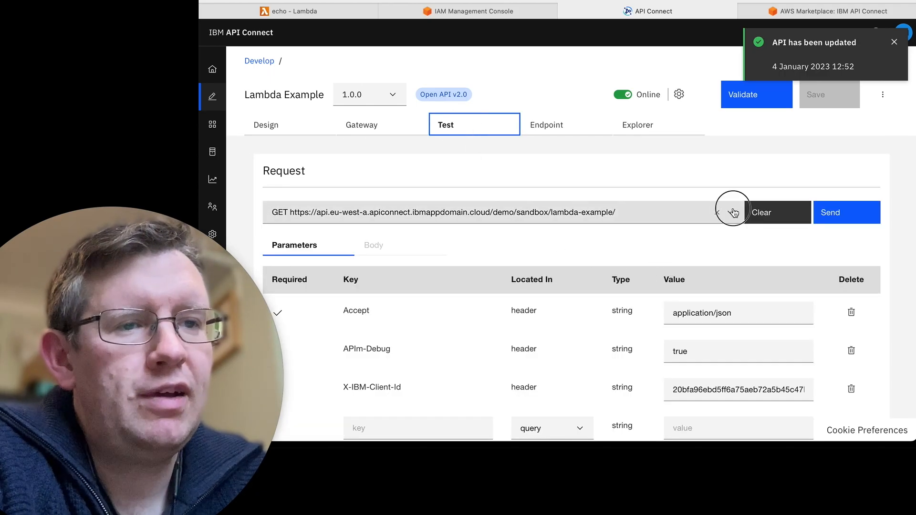
- Send a POST test request with body {"hello":"world"} and receive the same JSON back with status 200
click(733, 212)
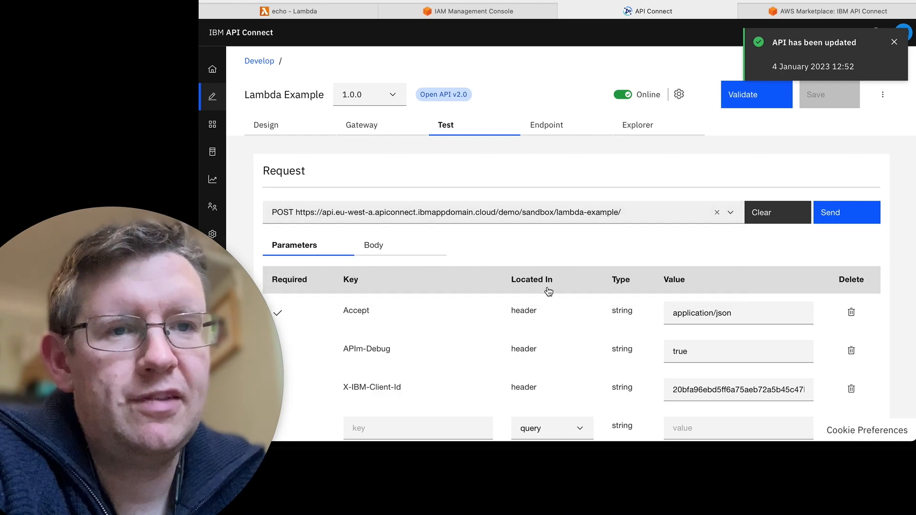
click(374, 245)
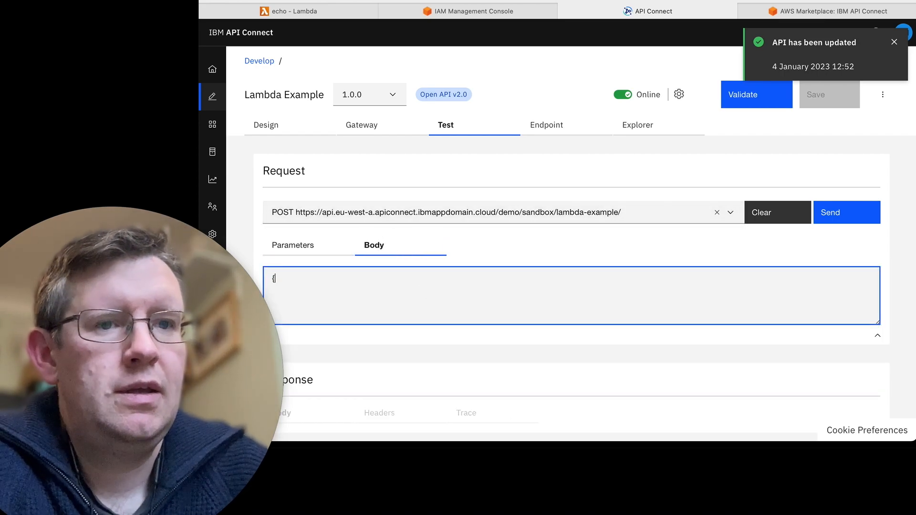
text("hello":"world"})
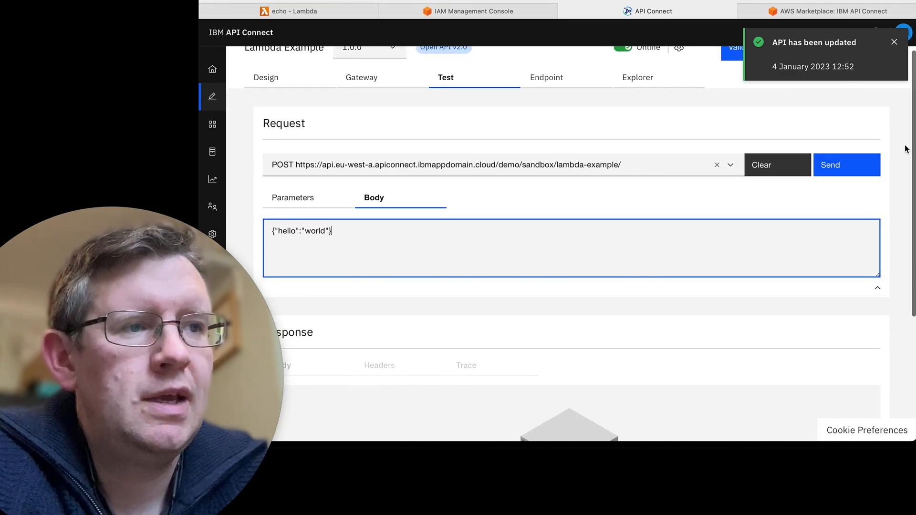
click(836, 165)
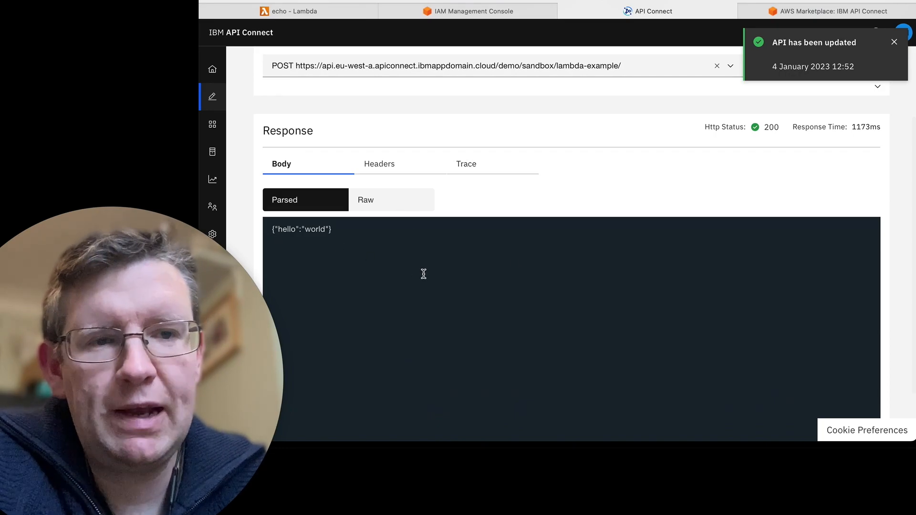
mouse_move(359, 264)
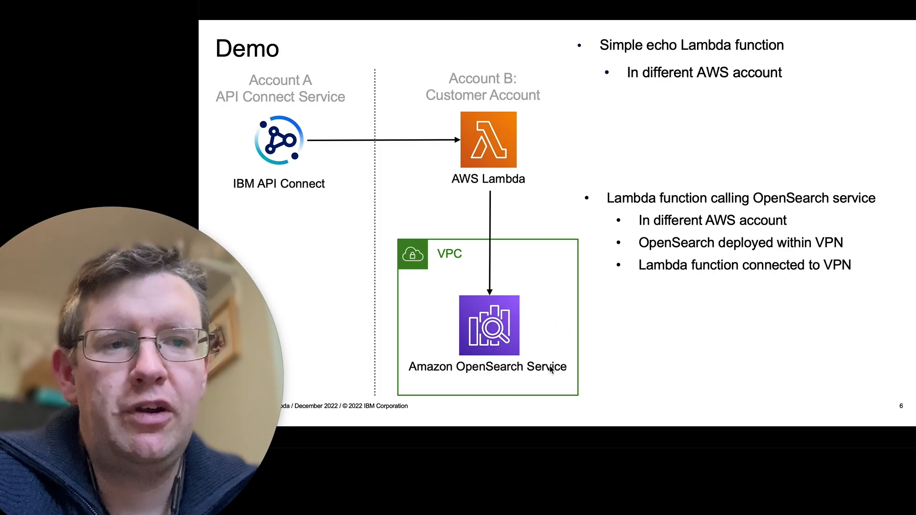
mouse_move(455, 287)
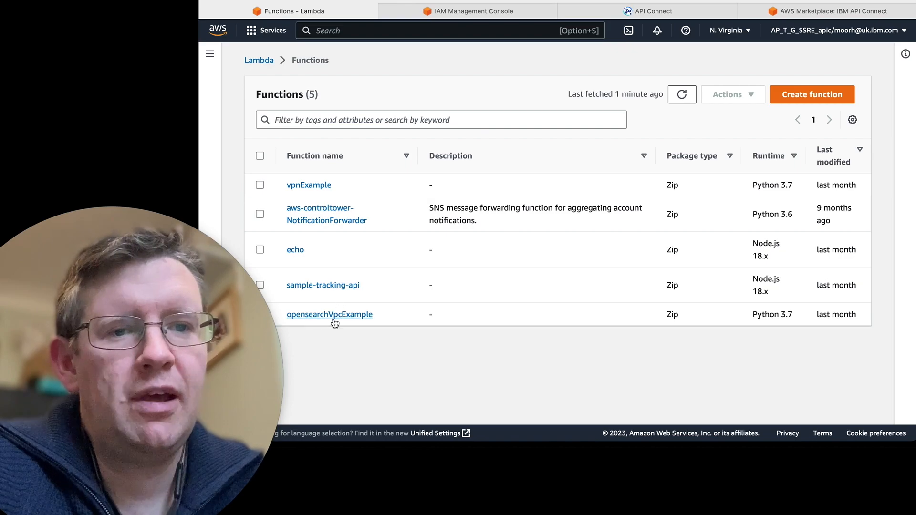
- Review opensearchVpcExample's lambda_function.py and run its test, getting a 200 cluster health response
click(330, 315)
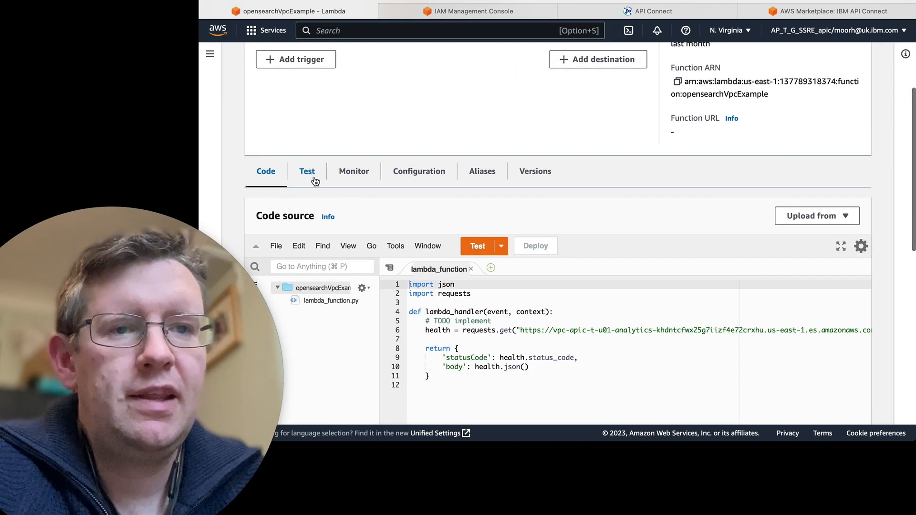
click(330, 301)
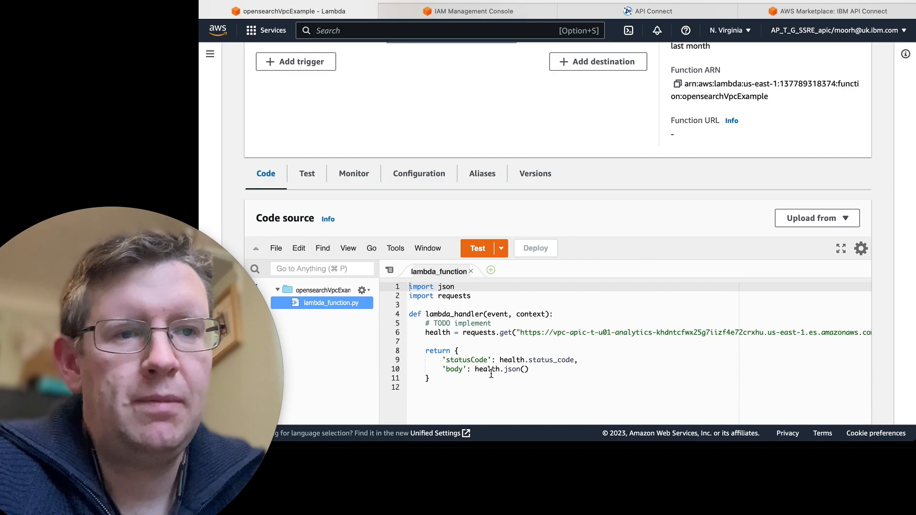
click(477, 248)
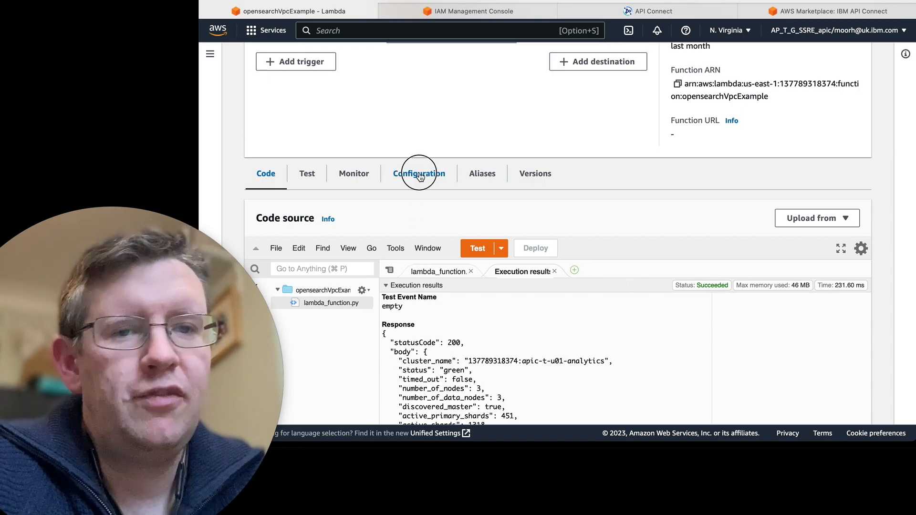
- Check the function's VPC configuration, select the opensearchVpcExample name from its ARN, and return to API Connect
click(419, 173)
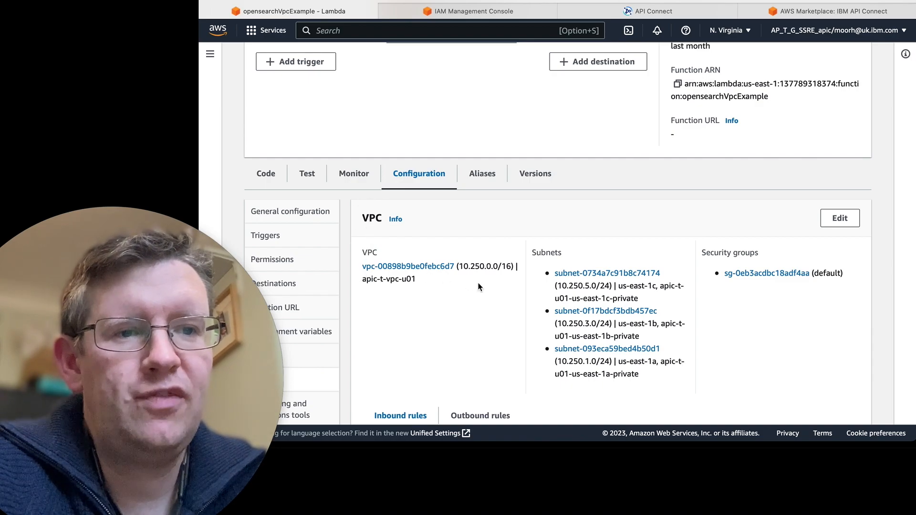
mouse_move(500, 300)
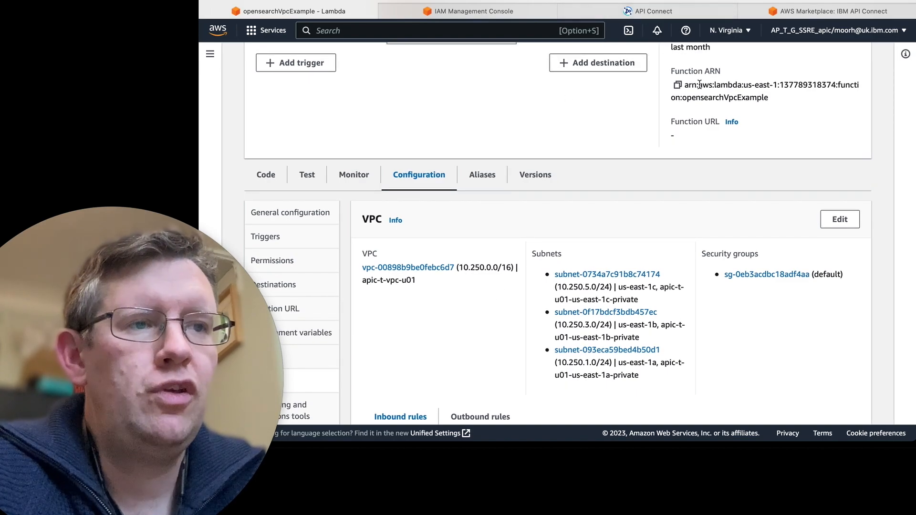
double_click(739, 98)
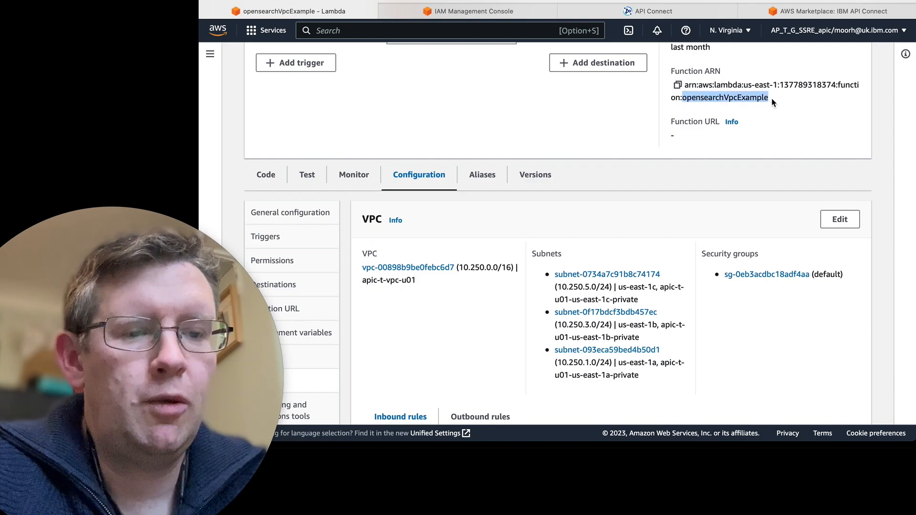
mouse_move(505, 138)
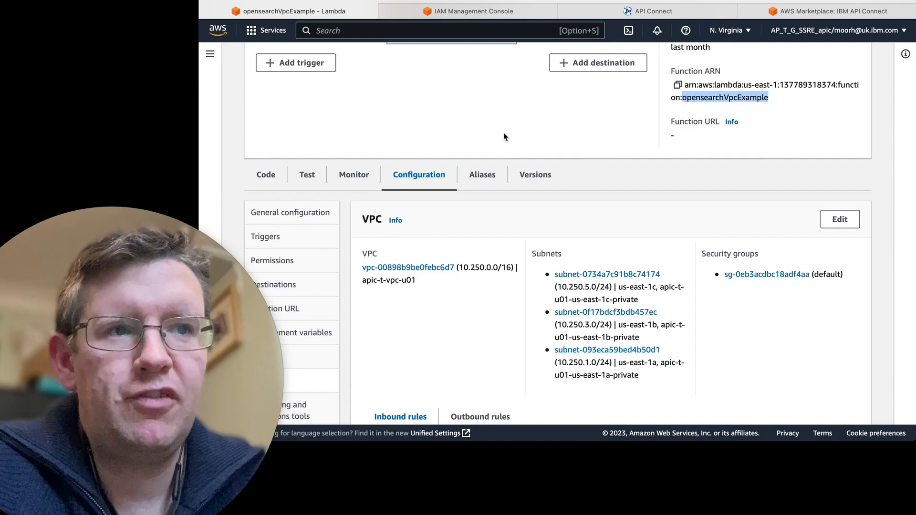
click(651, 12)
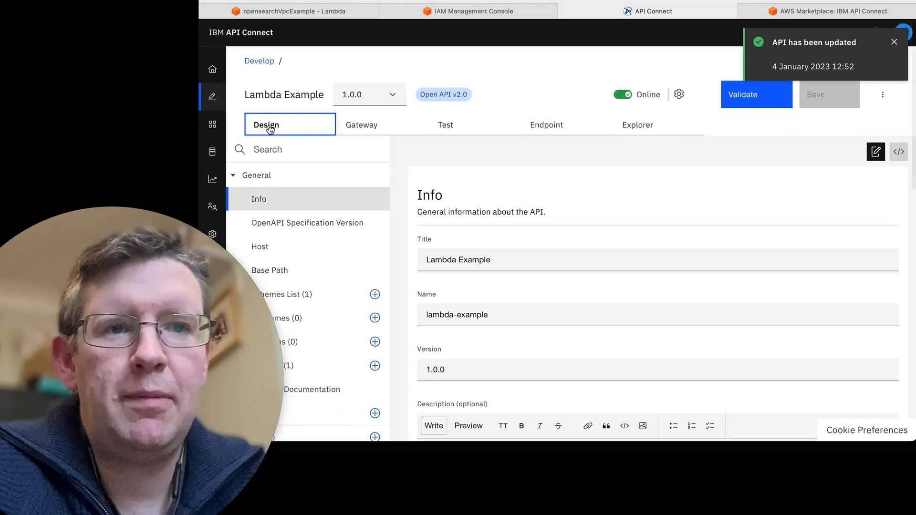
- Change the lambda policy's function to opensearchVpcExample, save, and go to the test view
click(362, 124)
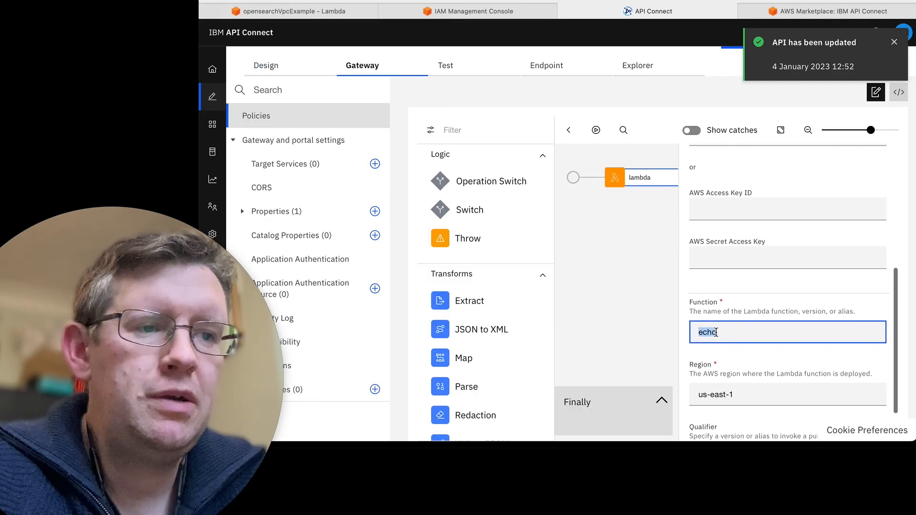
text(opensearchVpcExample)
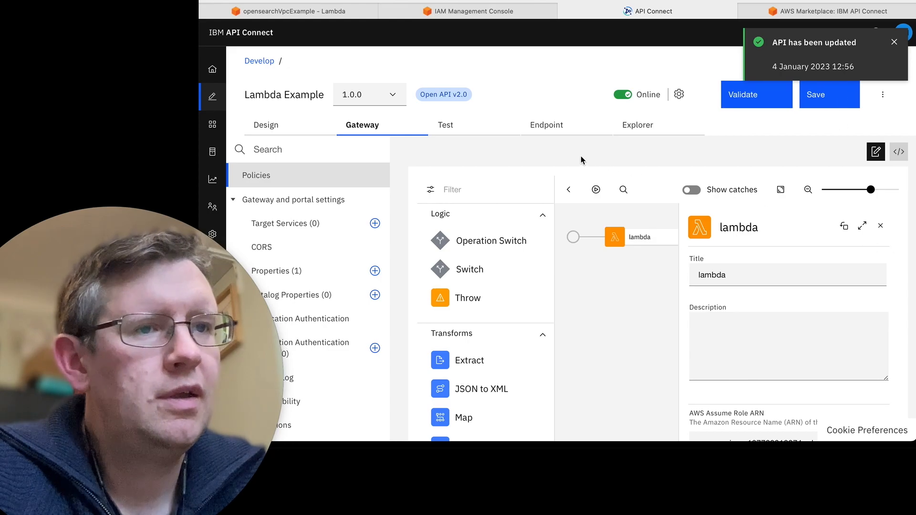
click(444, 125)
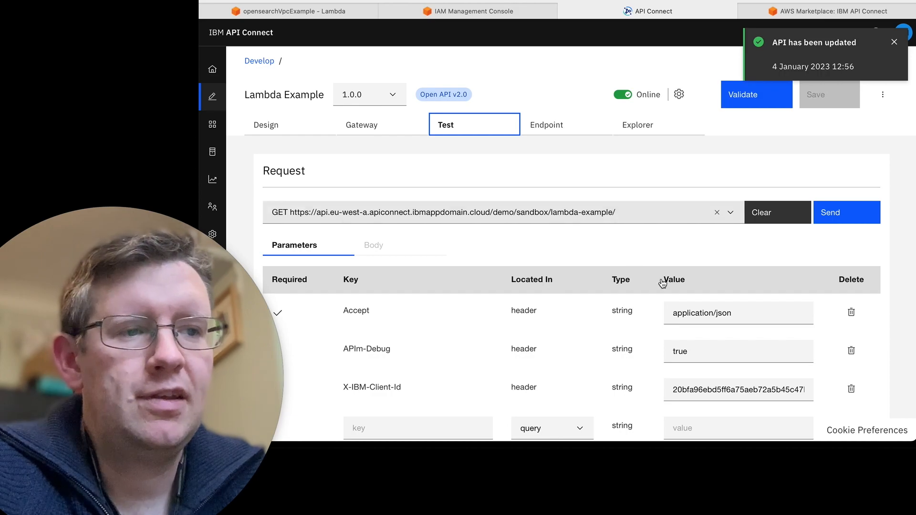
- Send the GET test request and receive a 200 response with the OpenSearch cluster's green health details
click(847, 212)
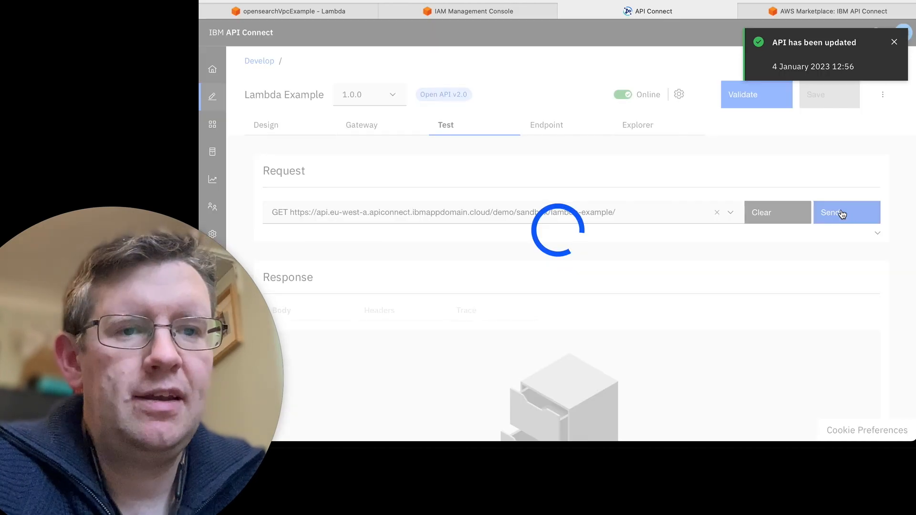
click(843, 211)
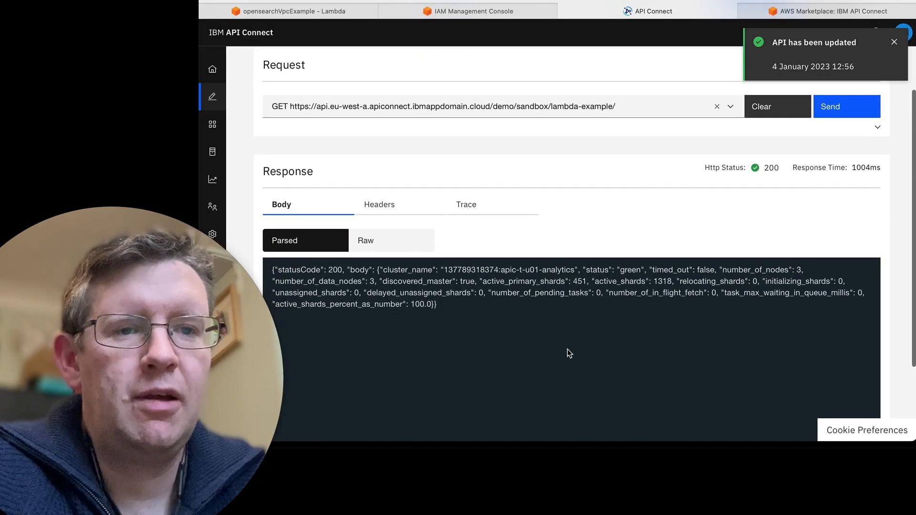